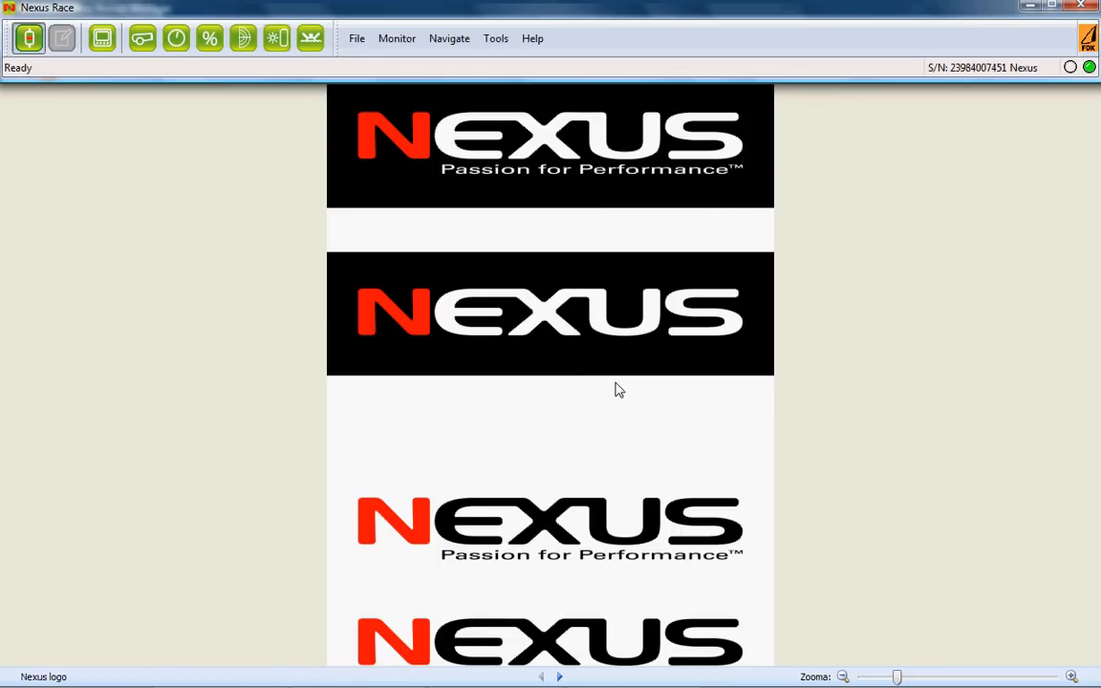
mouse_move(1028, 87)
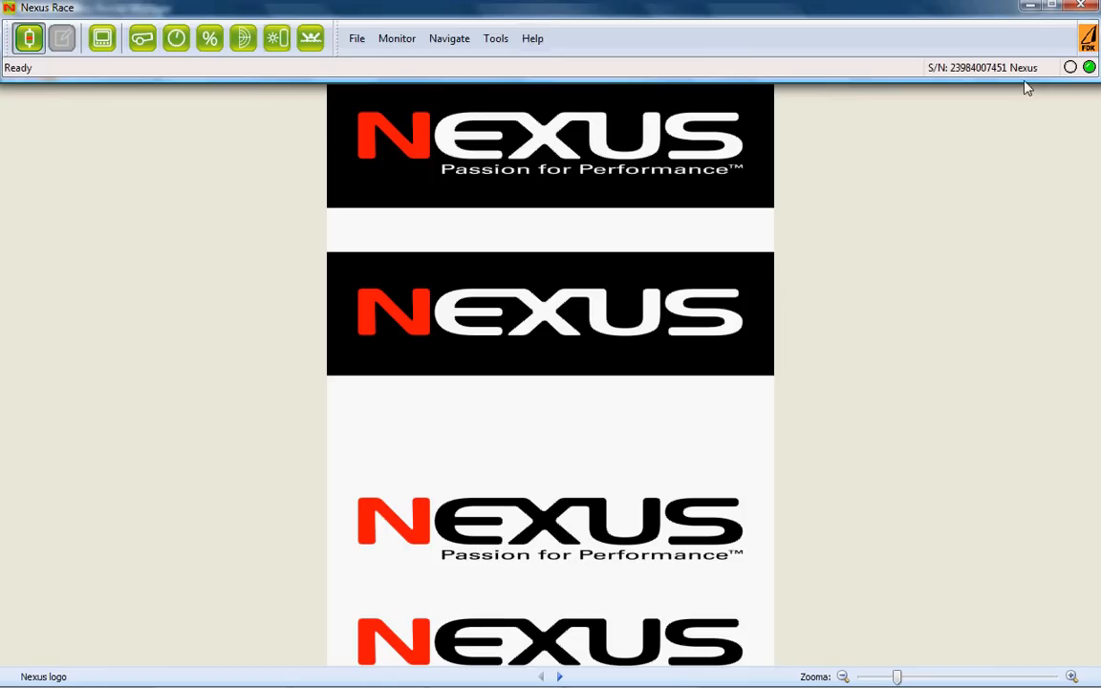
mouse_move(10, 216)
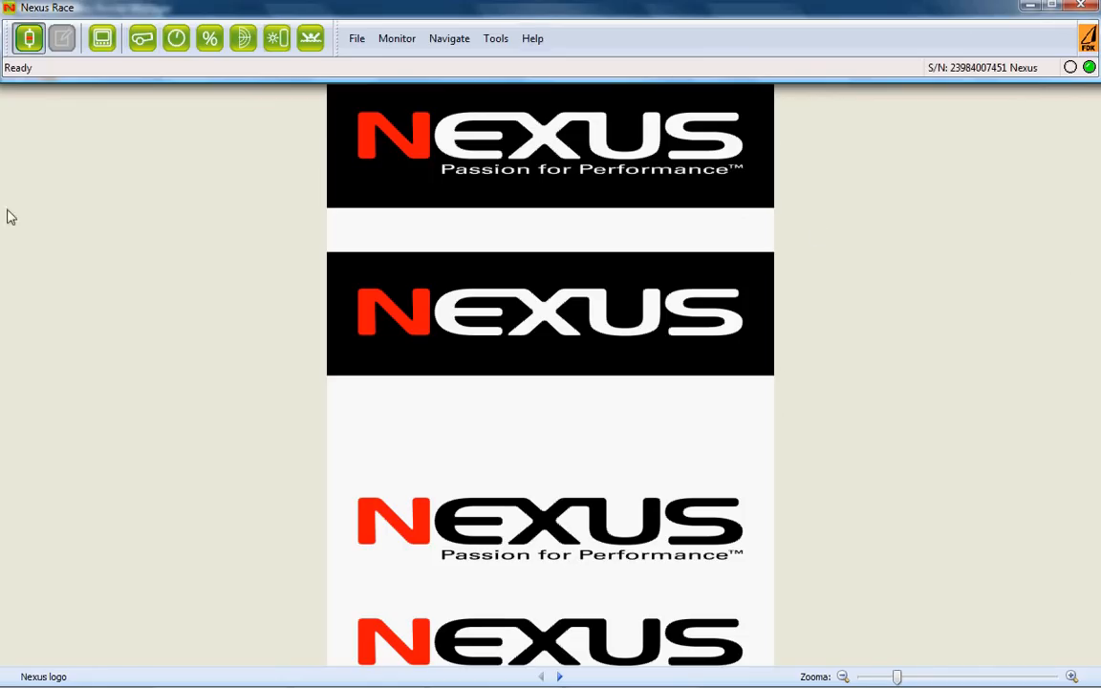
mouse_move(863, 398)
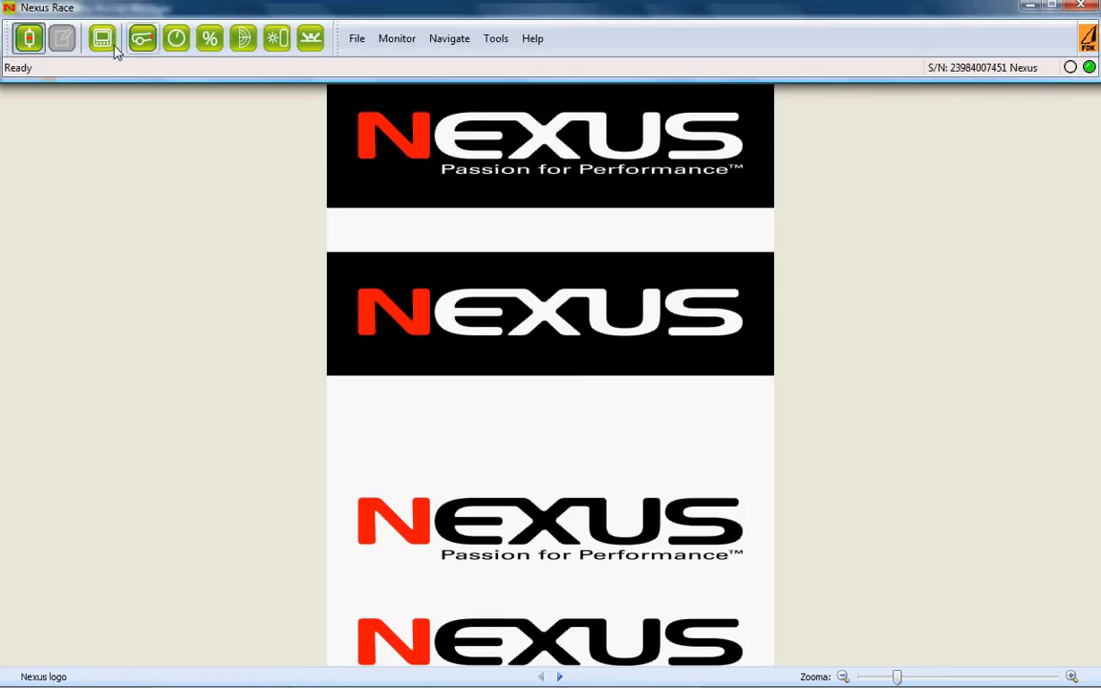
mouse_move(141, 38)
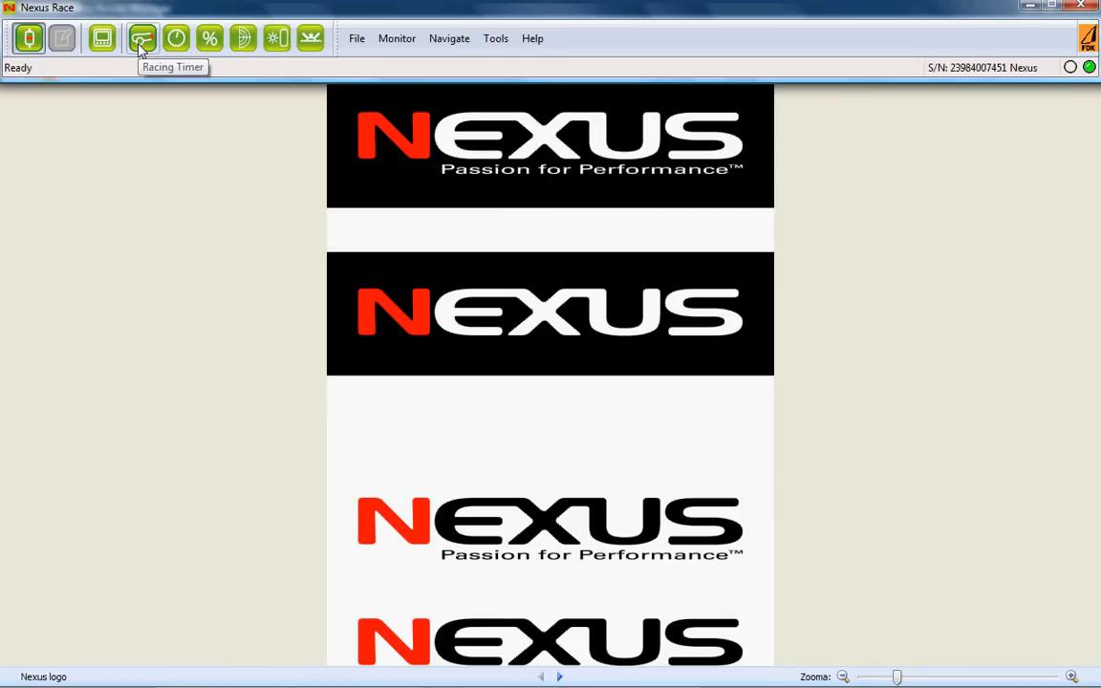
mouse_move(125, 80)
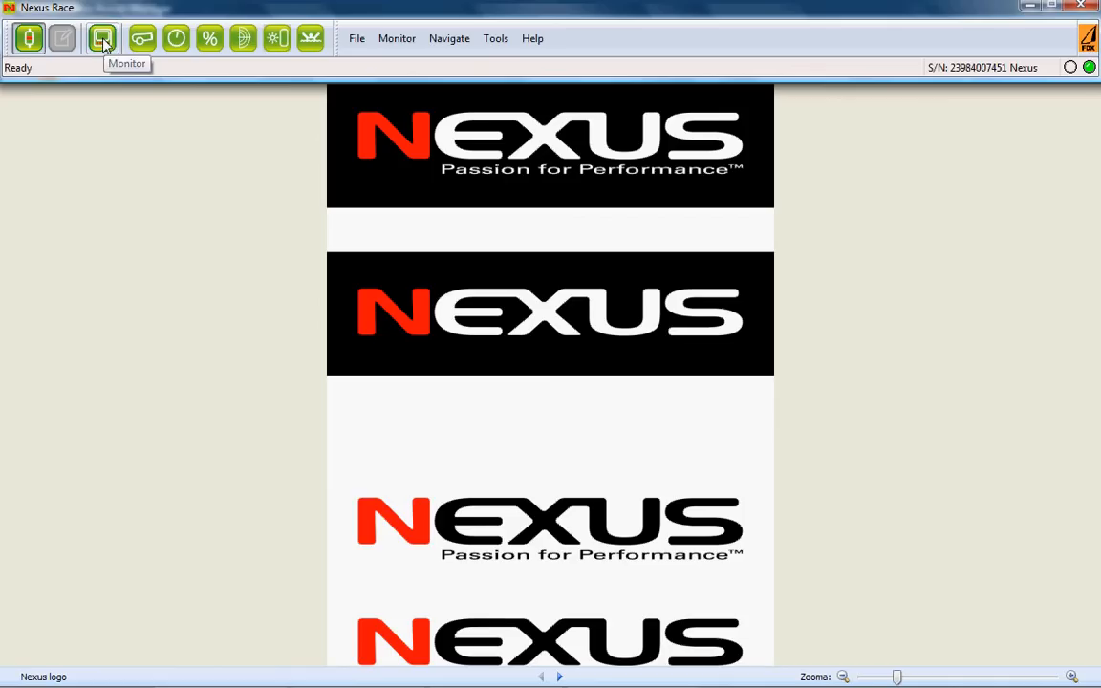
Step: Open View Data from the Monitor button and select Boat Speed (BSP) as the data item
click(102, 38)
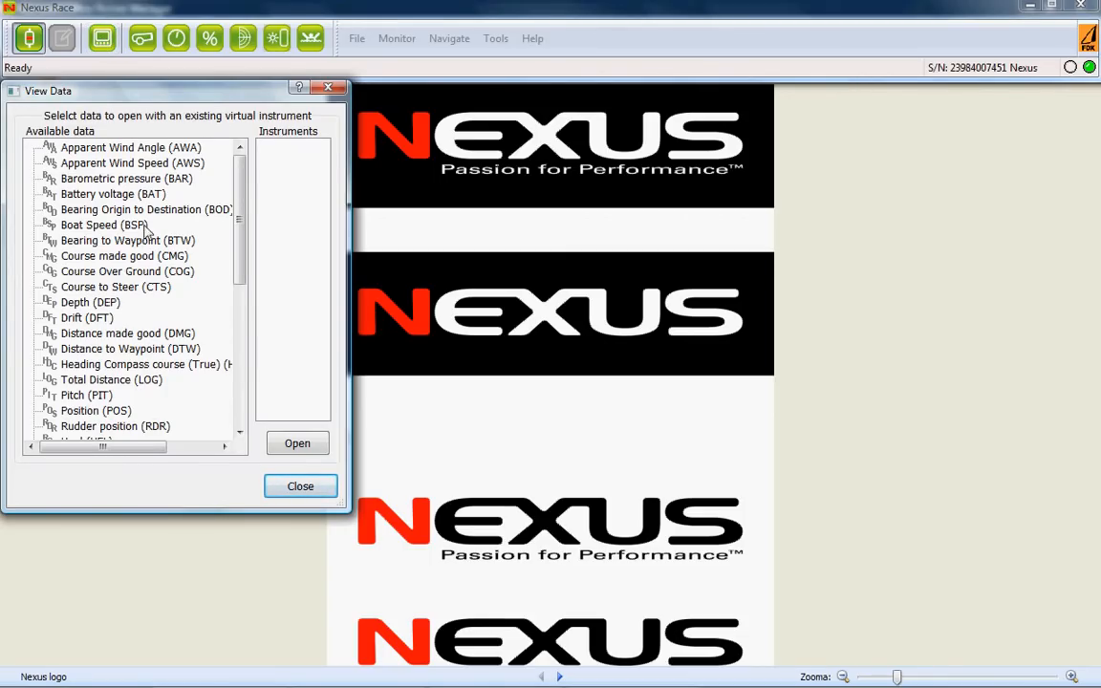
click(104, 225)
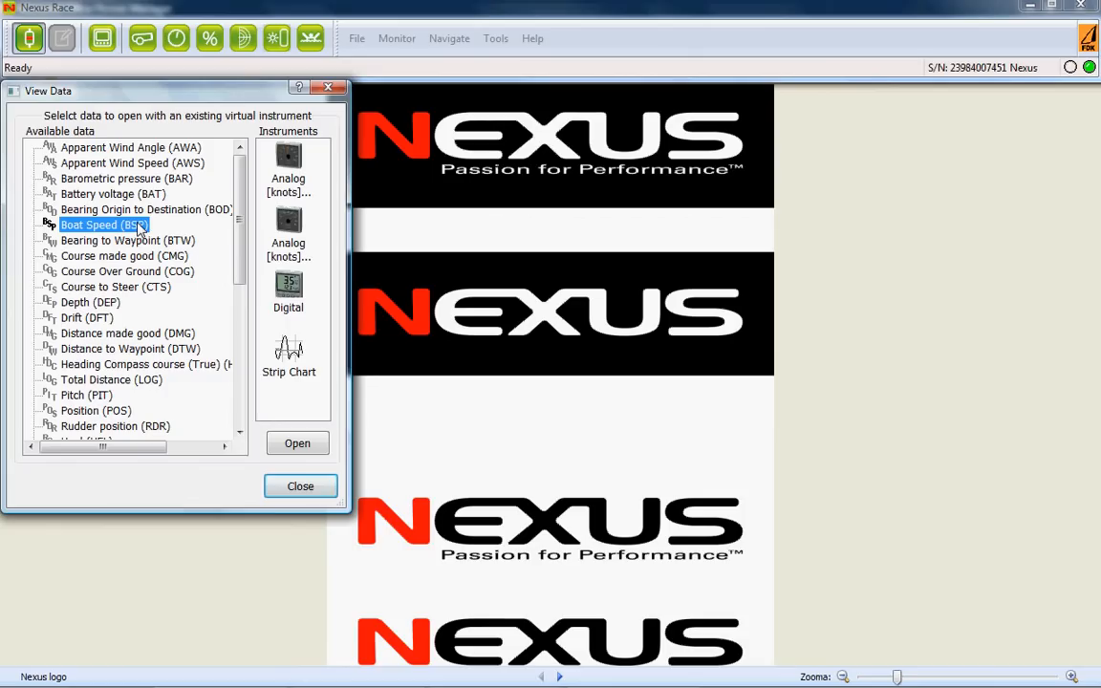
mouse_move(288, 158)
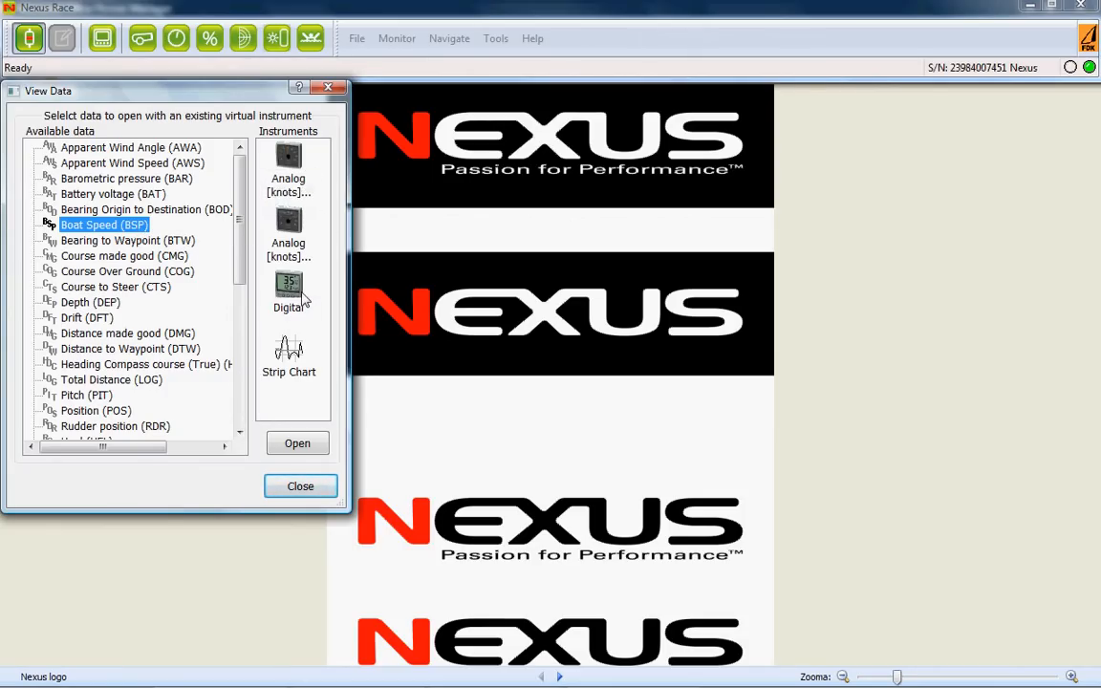
mouse_move(294, 371)
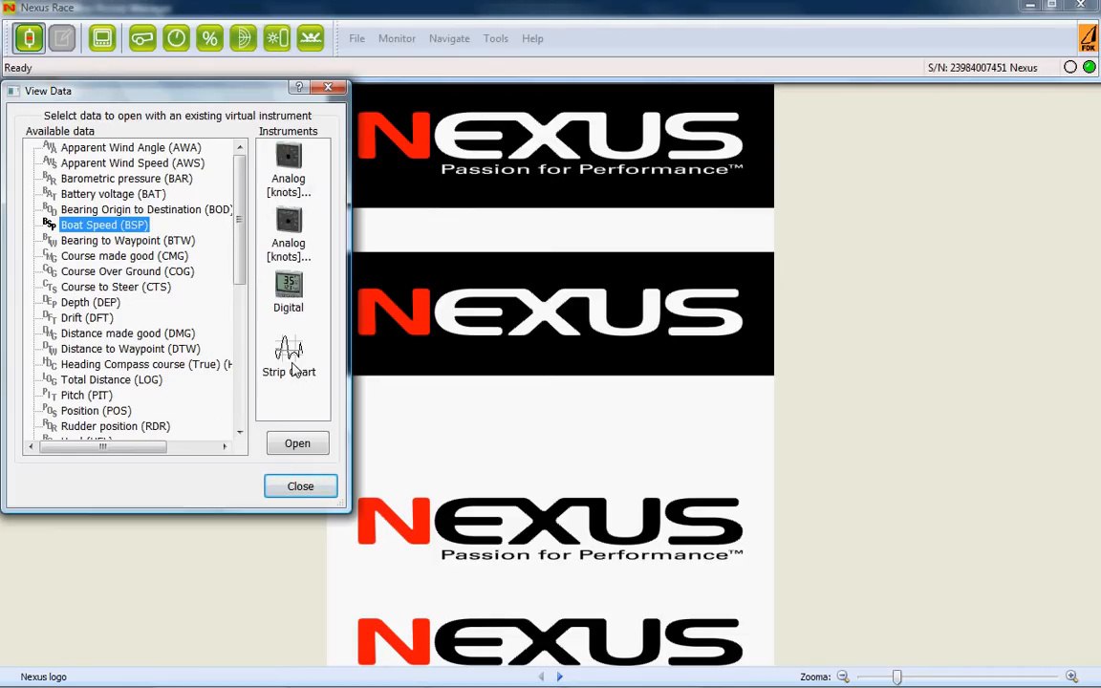
mouse_move(289, 158)
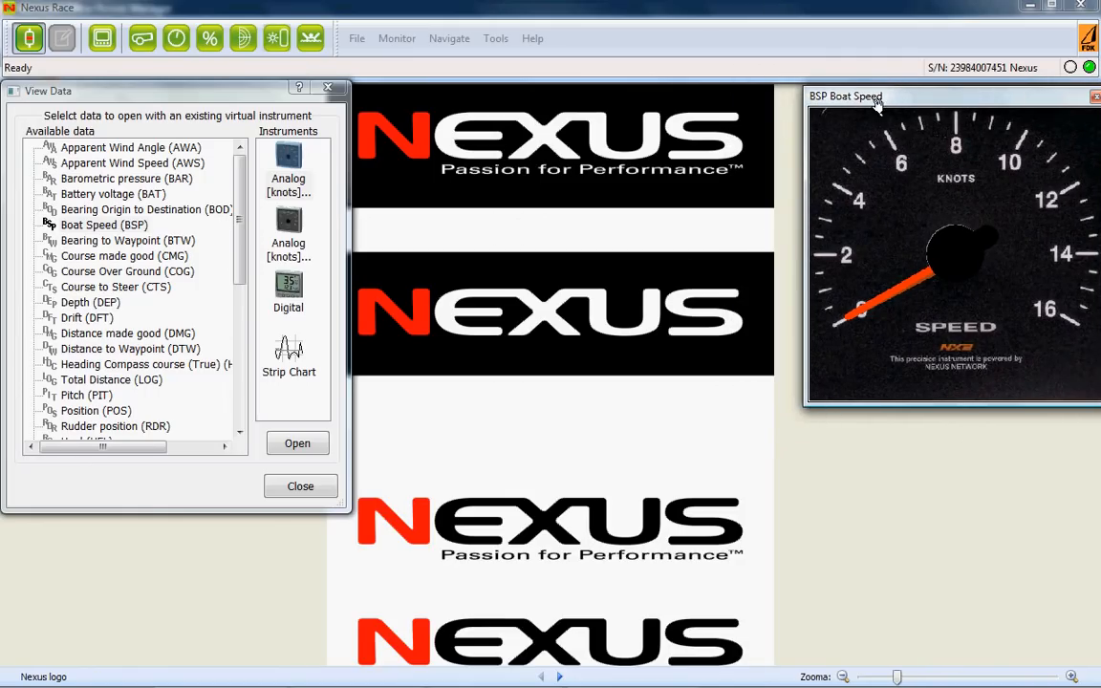
Step: Move the BSP gauge aside, open the digital readout, then close the strip chart and analog gauge
drag(844, 96, 767, 104)
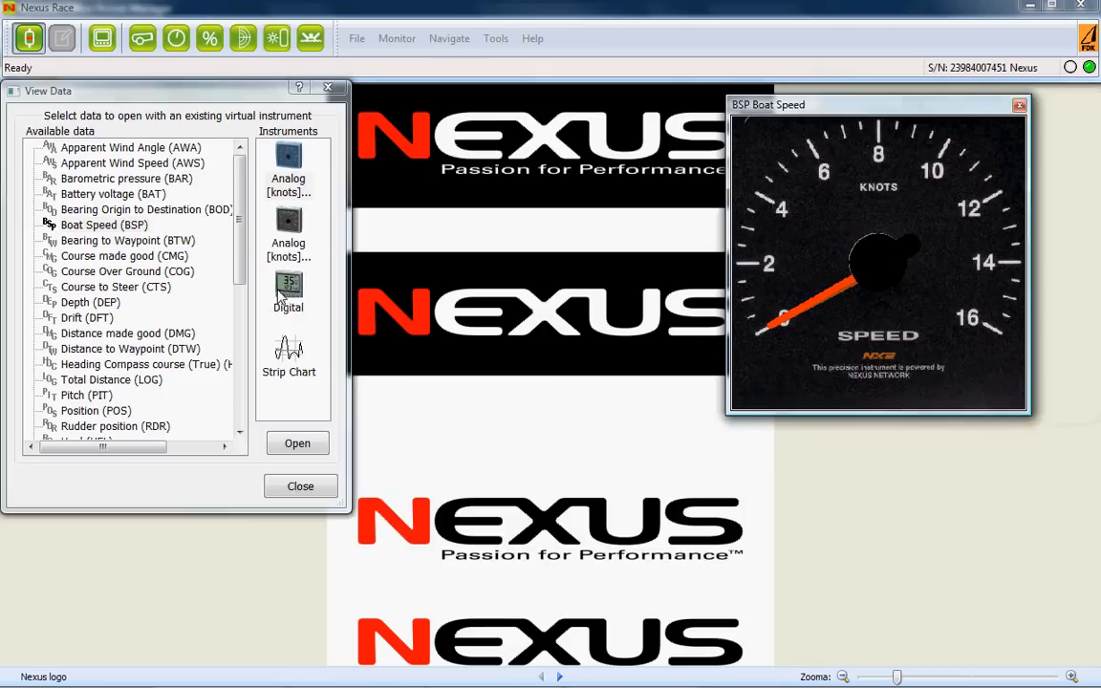
double_click(287, 282)
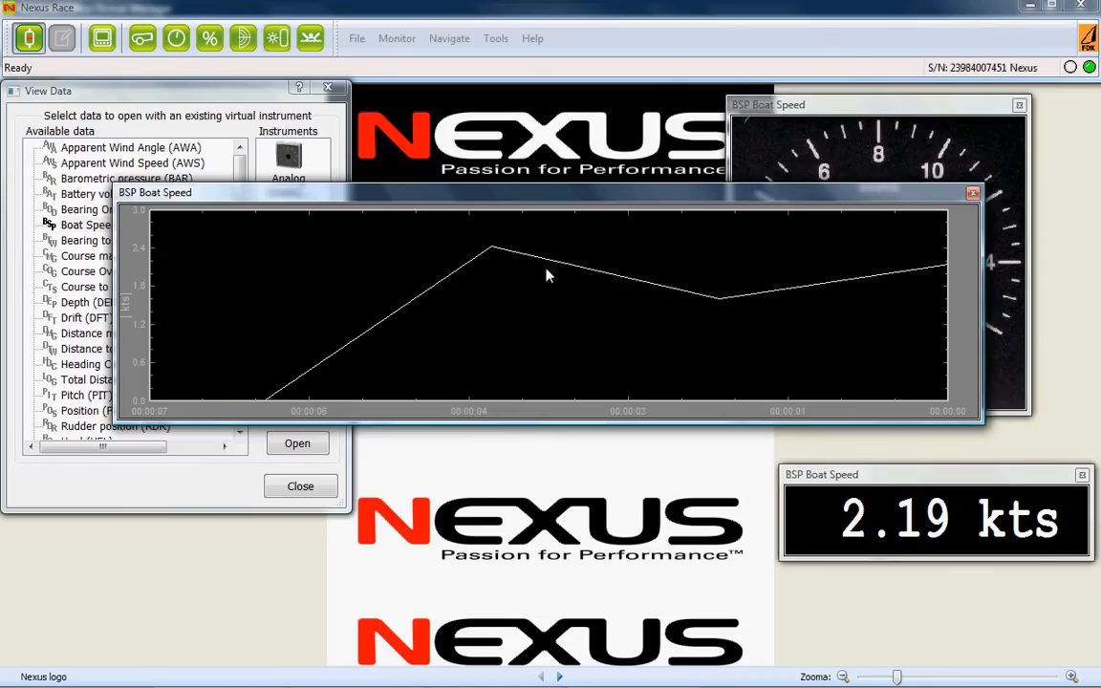
click(973, 192)
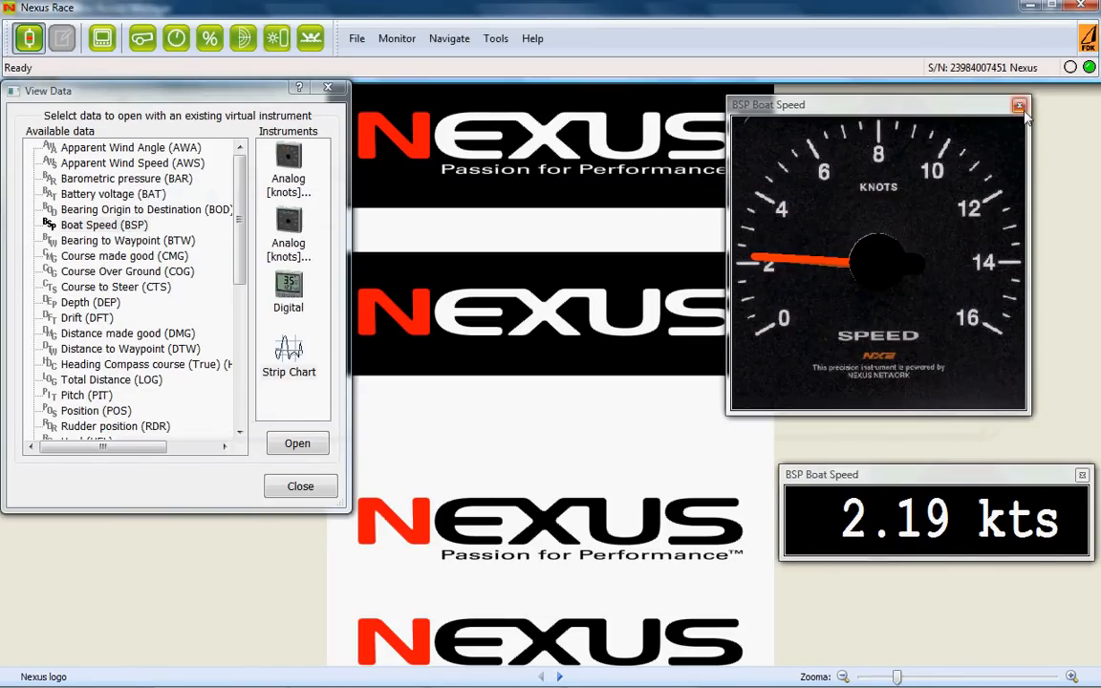
click(1019, 105)
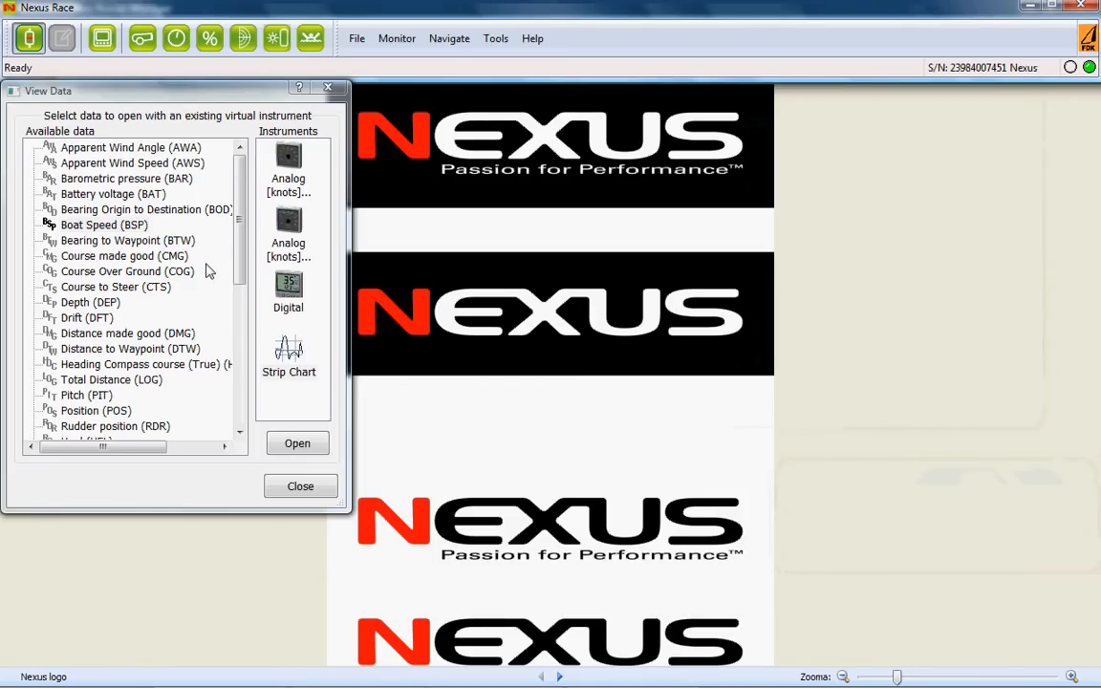
click(289, 353)
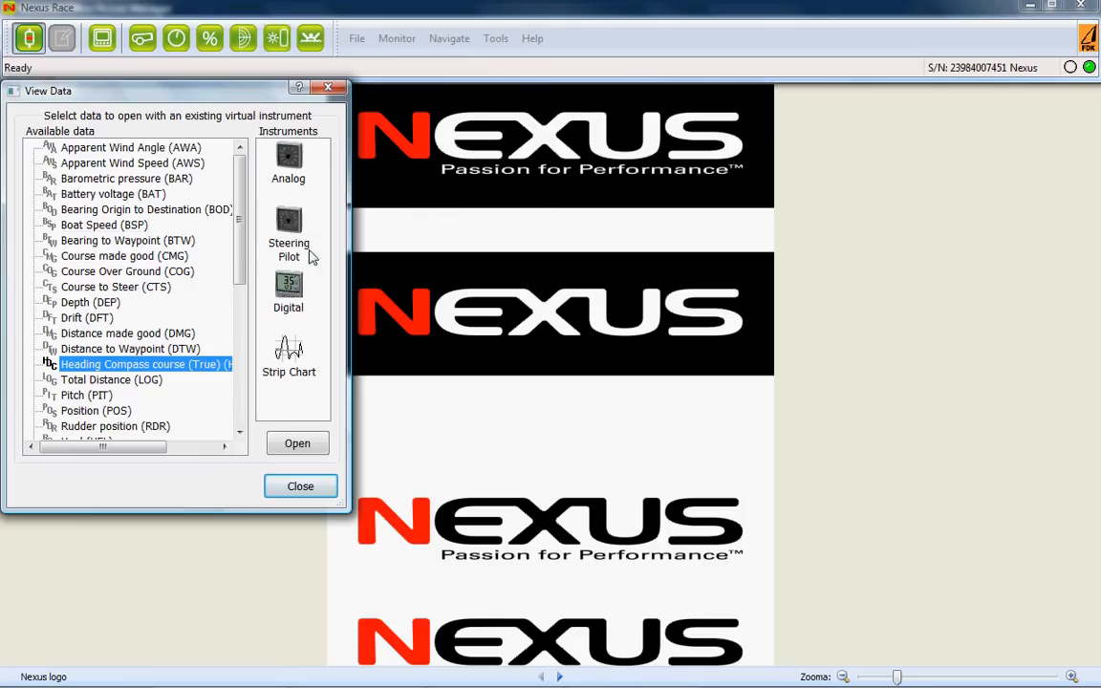
mouse_move(291, 172)
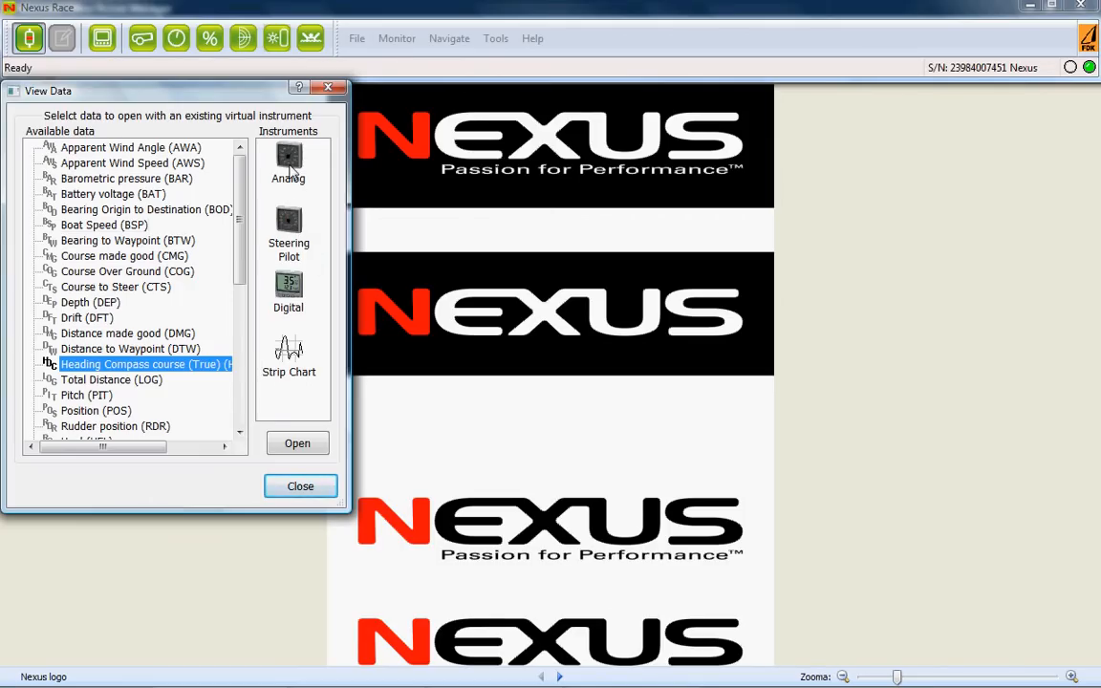
click(298, 443)
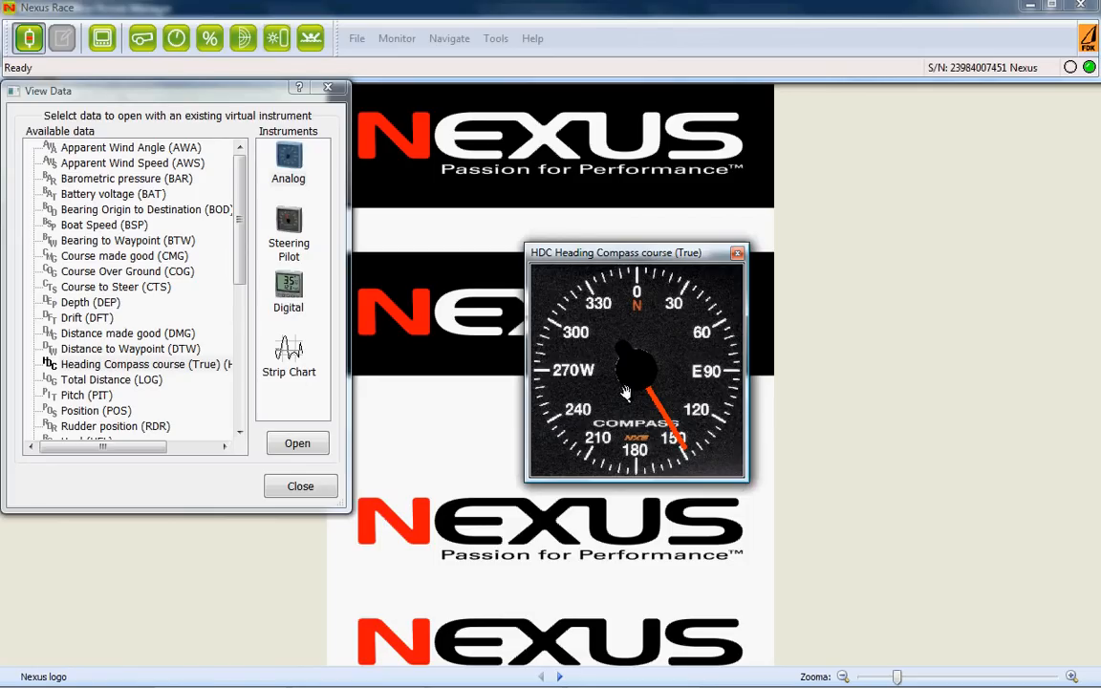
click(103, 38)
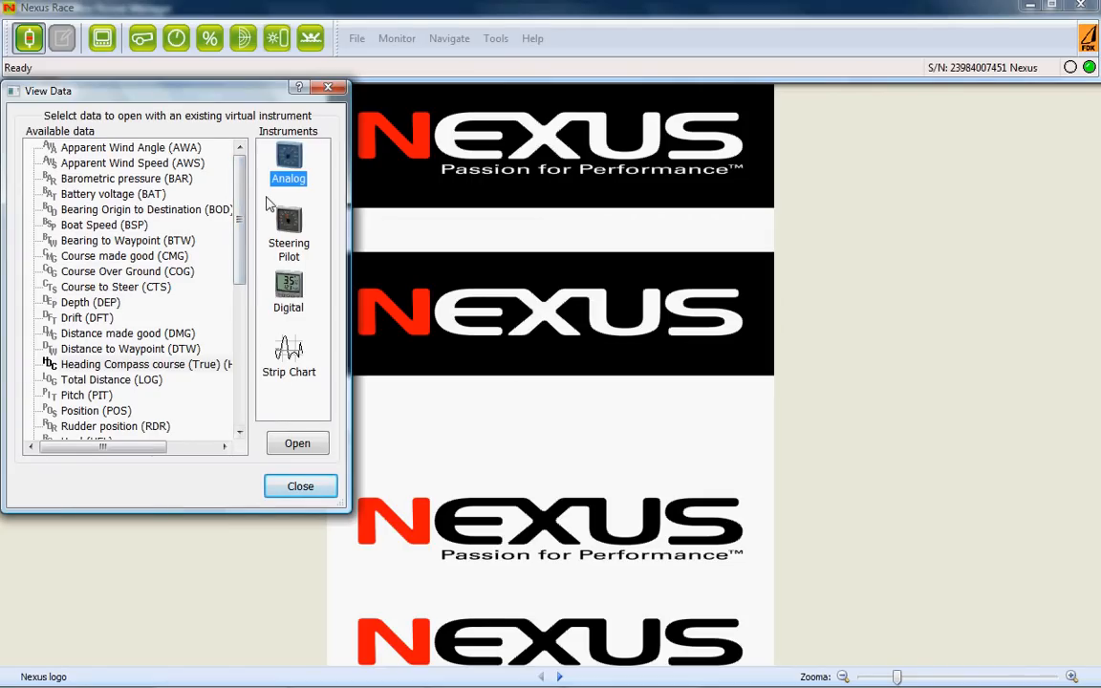
mouse_move(147, 241)
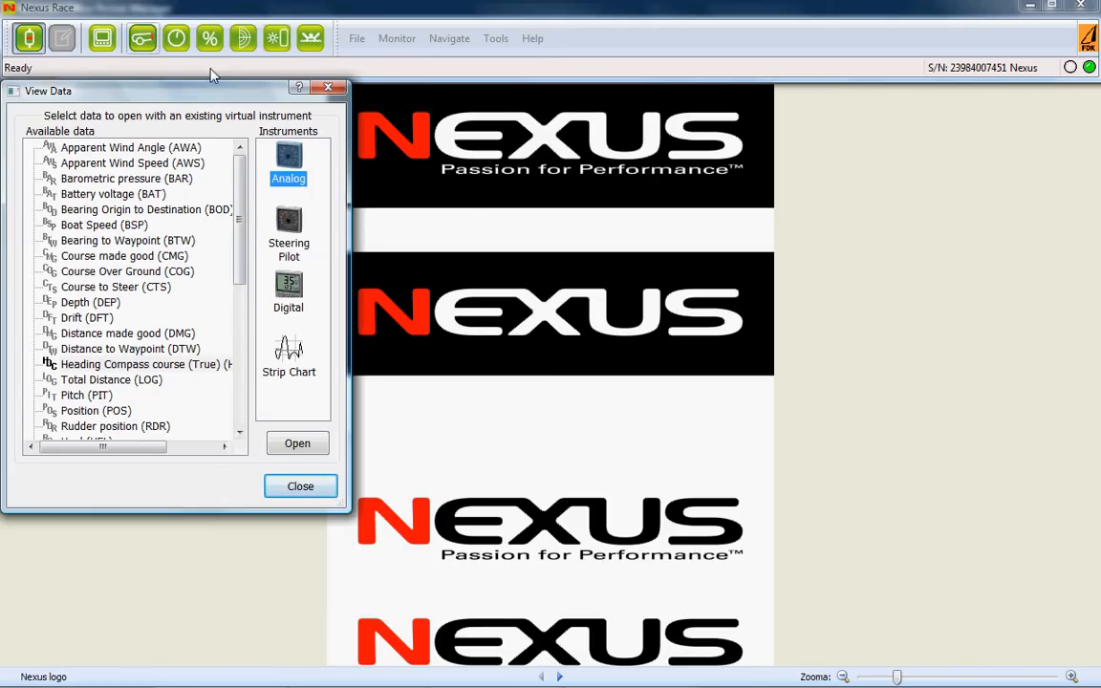
Step: Close View Data, then try the Racing Timer and Steering pilot toolbar buttons
click(300, 486)
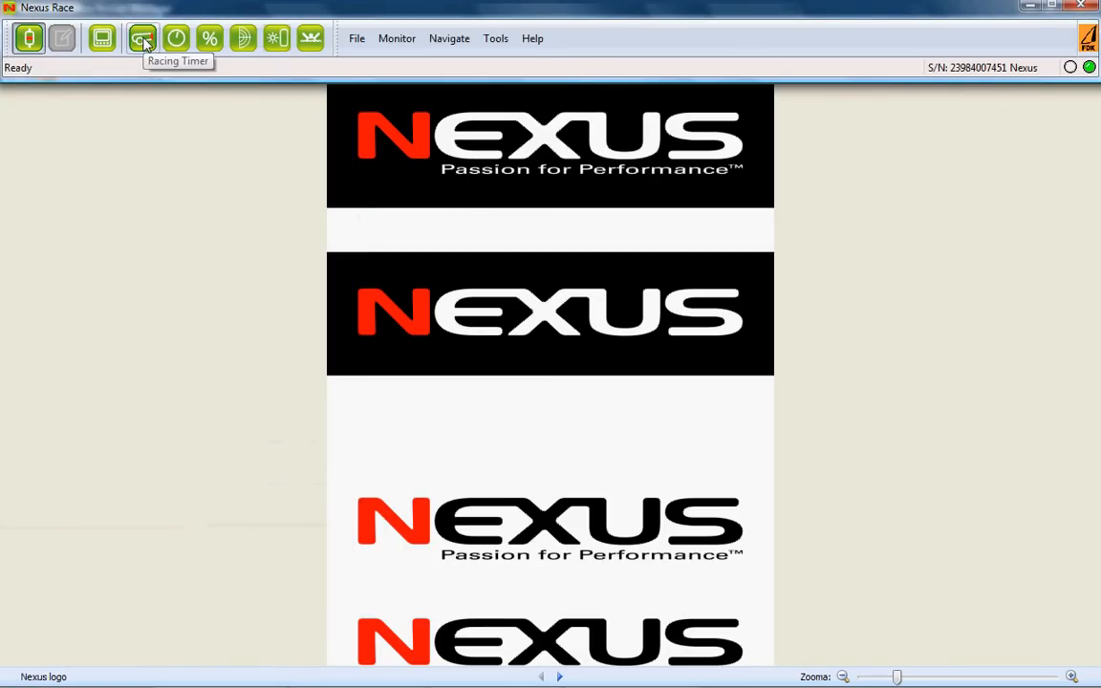
click(142, 38)
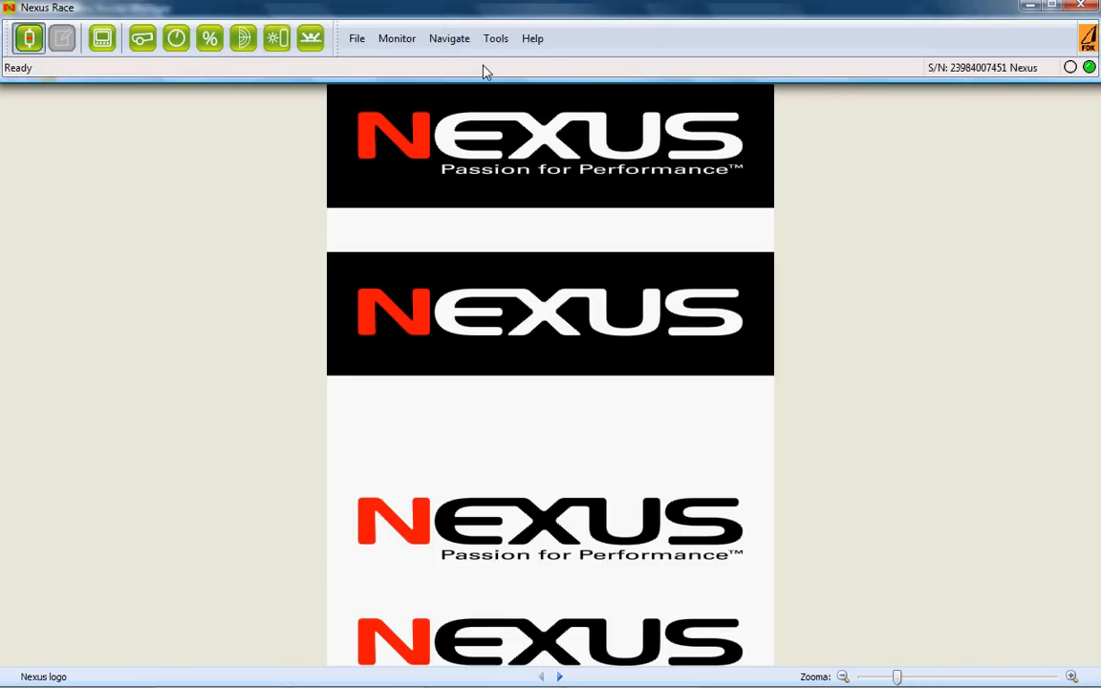
mouse_move(142, 39)
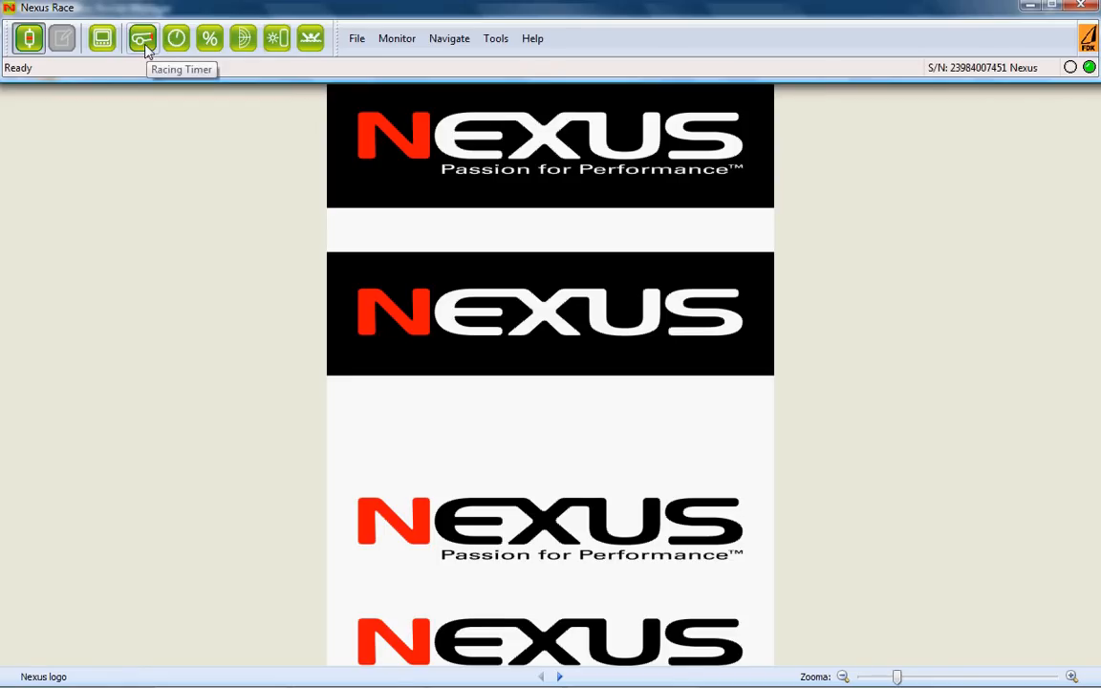
click(142, 38)
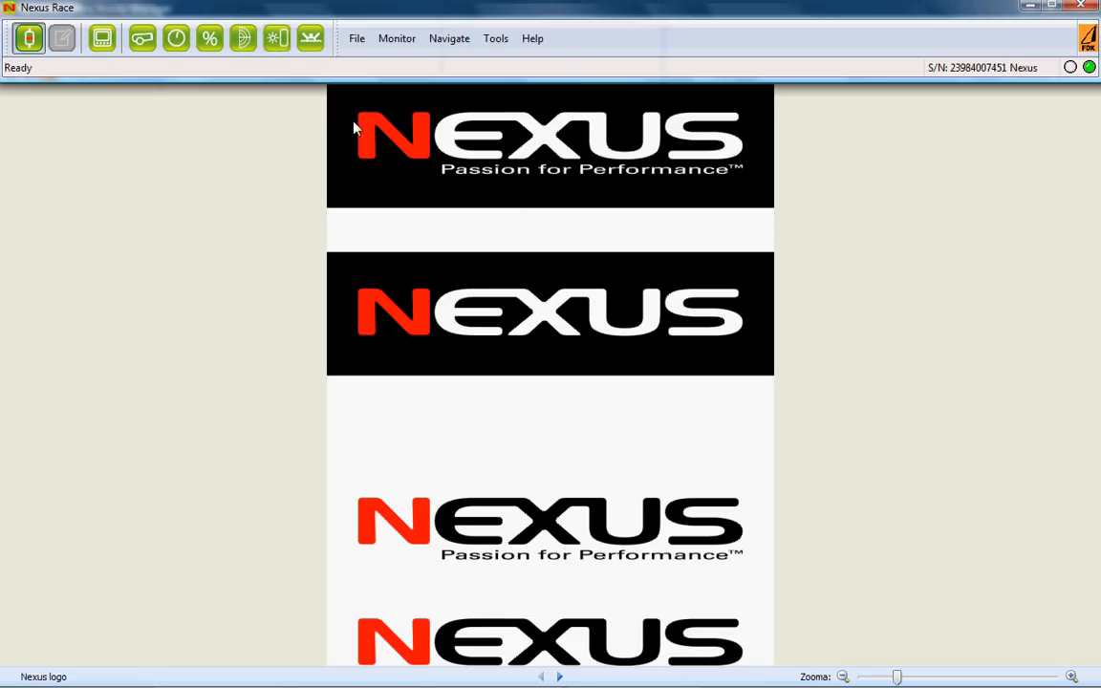
mouse_move(175, 38)
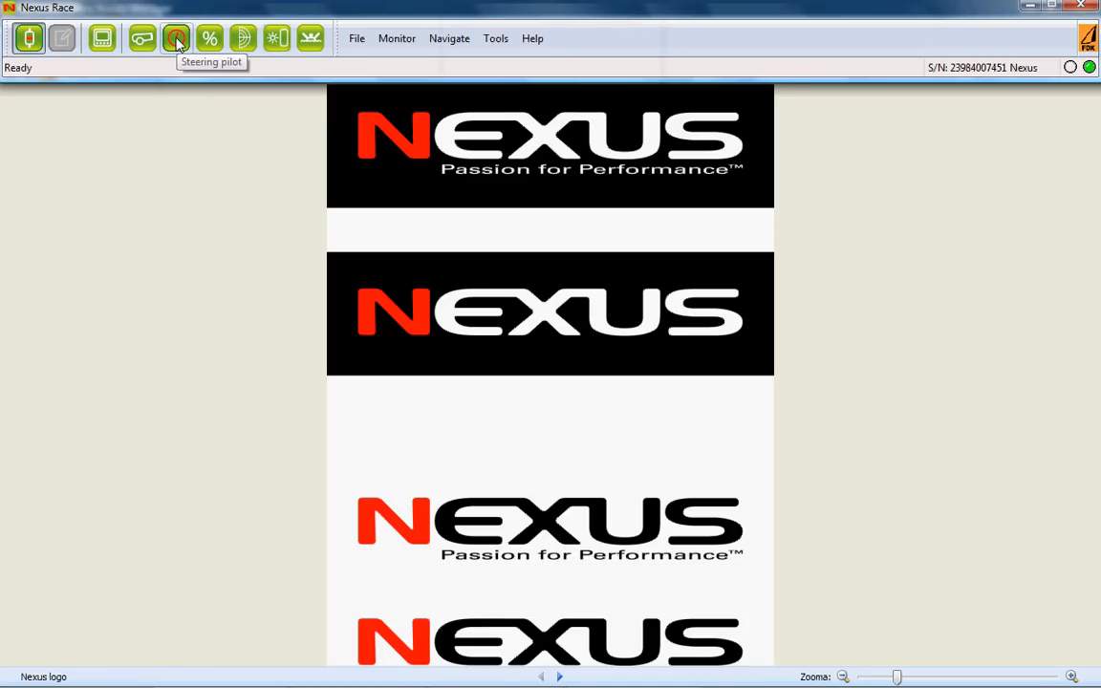
click(175, 39)
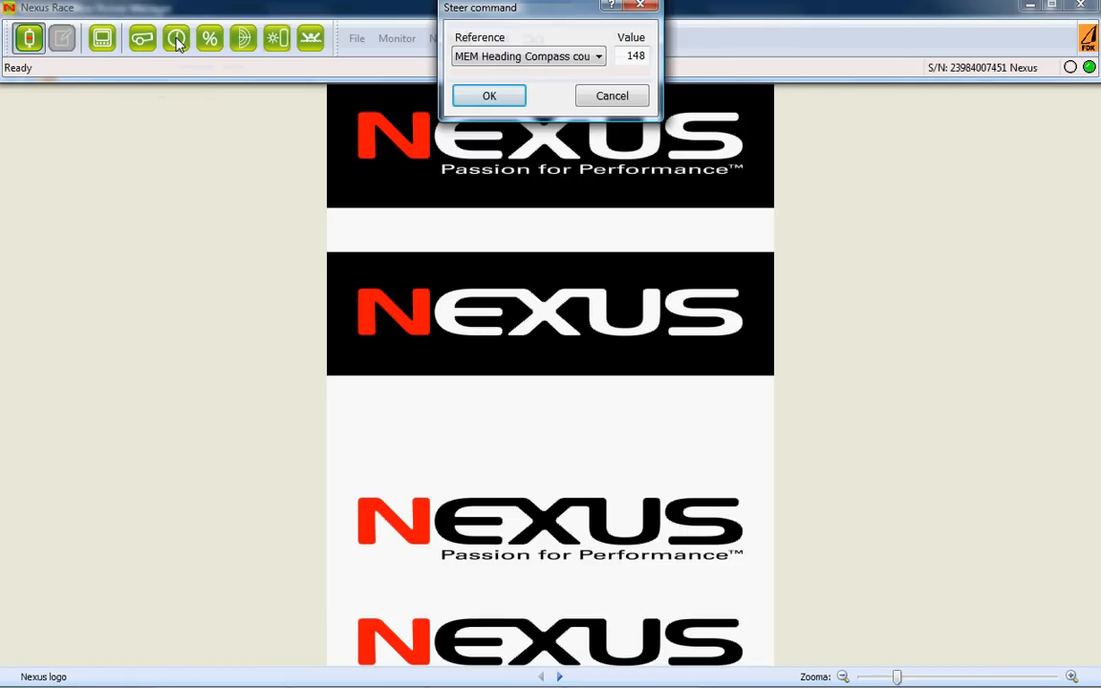
mouse_move(191, 43)
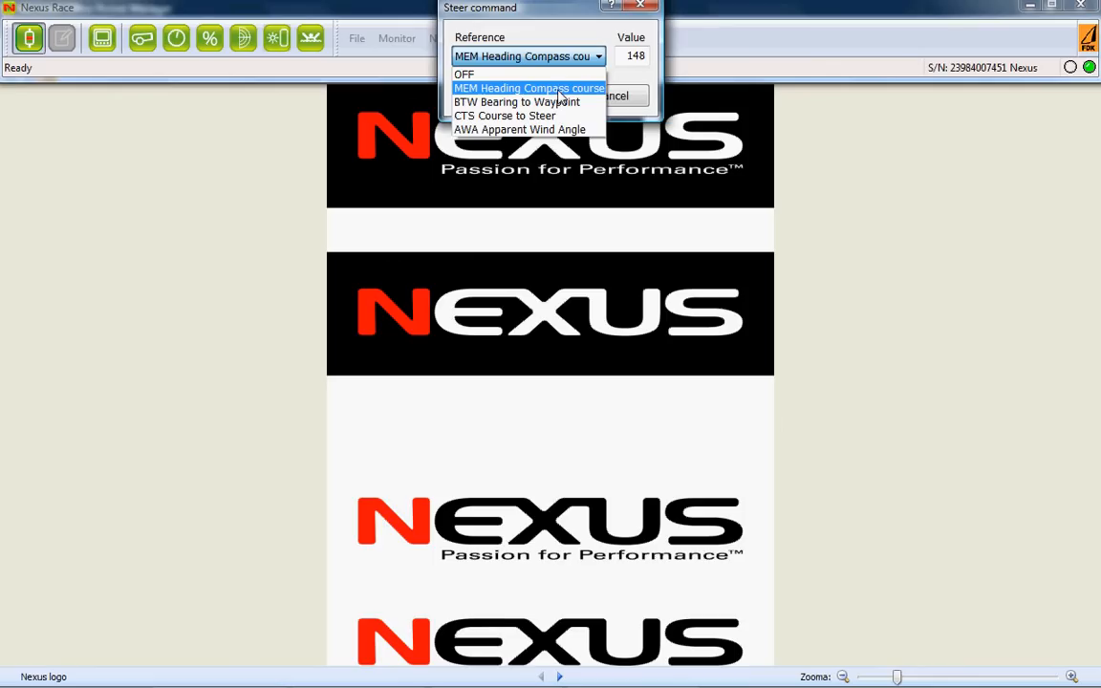
mouse_move(516, 103)
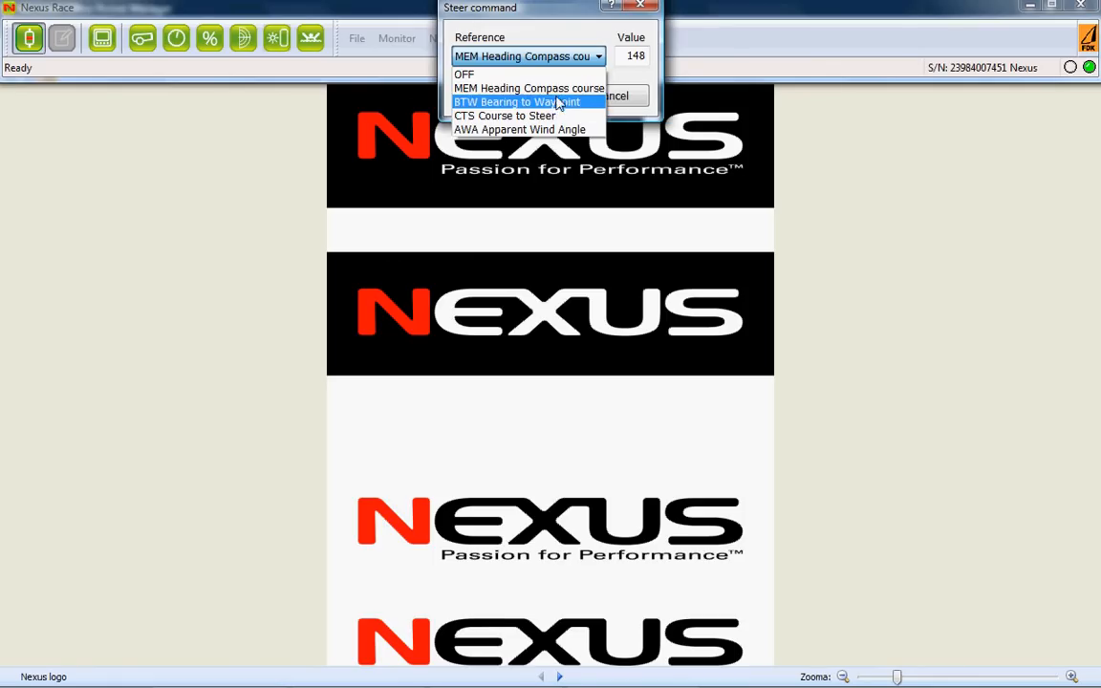
mouse_move(529, 88)
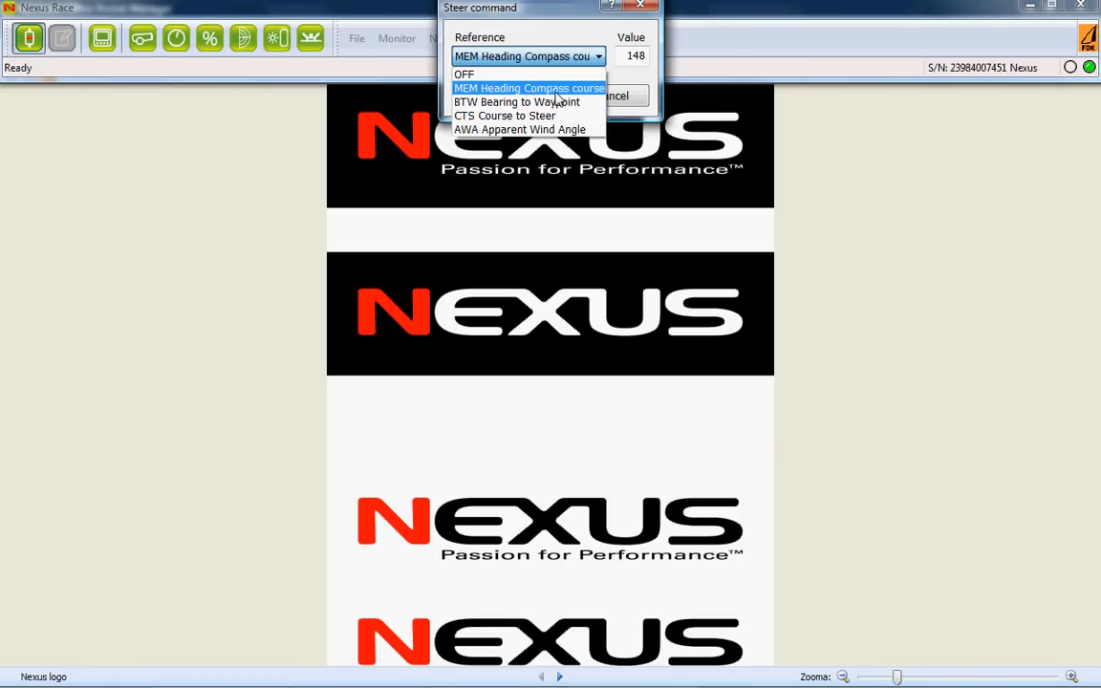
Step: Keep MEM Heading Compass course as the steer reference and enter 17 as the value
click(530, 88)
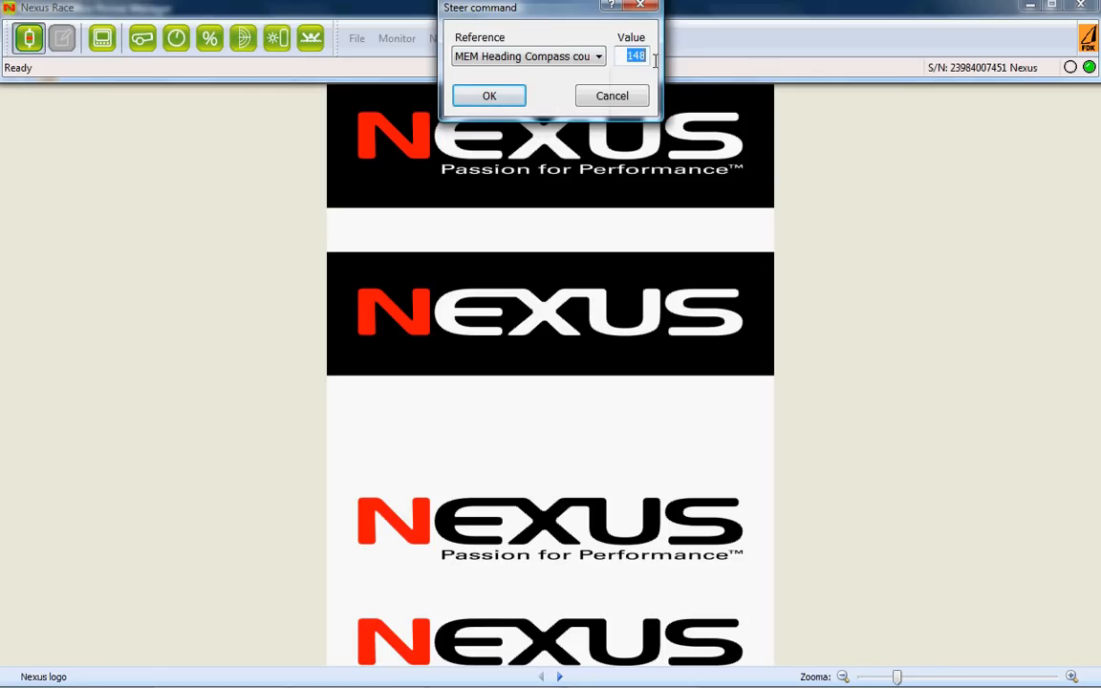
text(17)
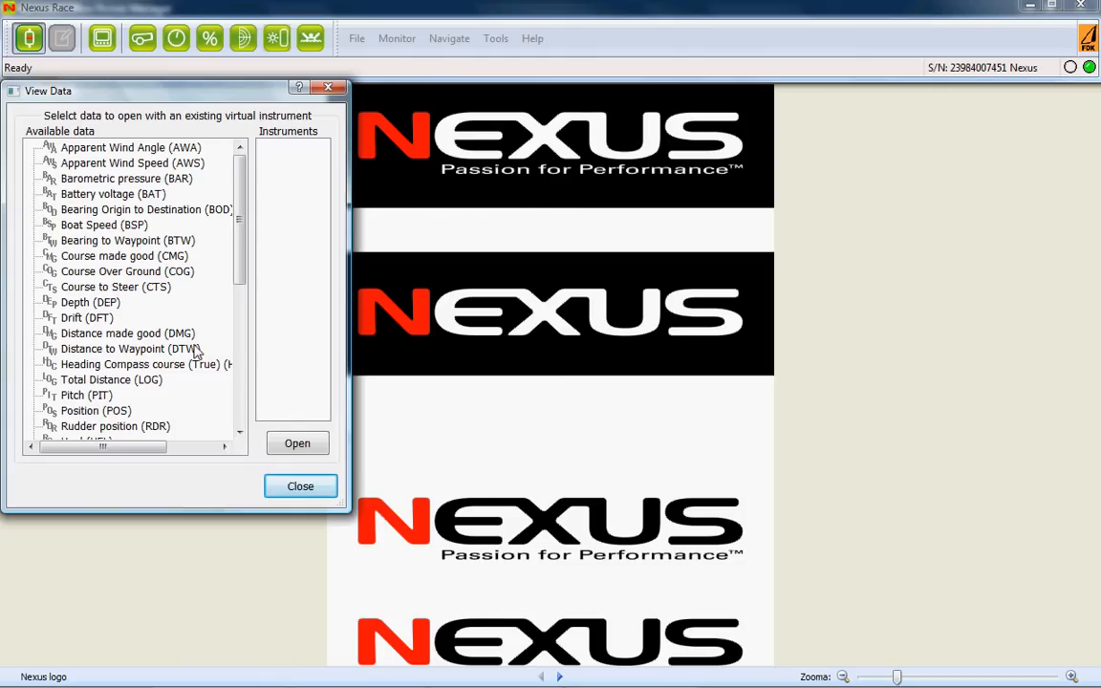
Step: Select Heading Compass course (True) (HDC) and open it as a Steering Pilot instrument
scroll(down, 3)
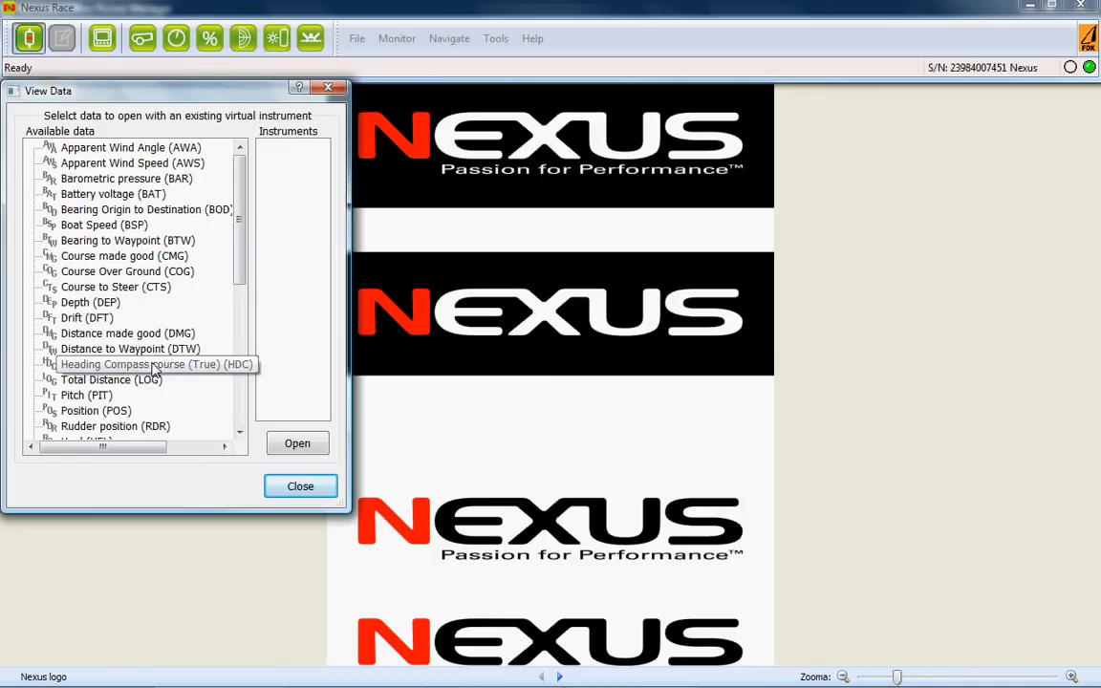
click(143, 364)
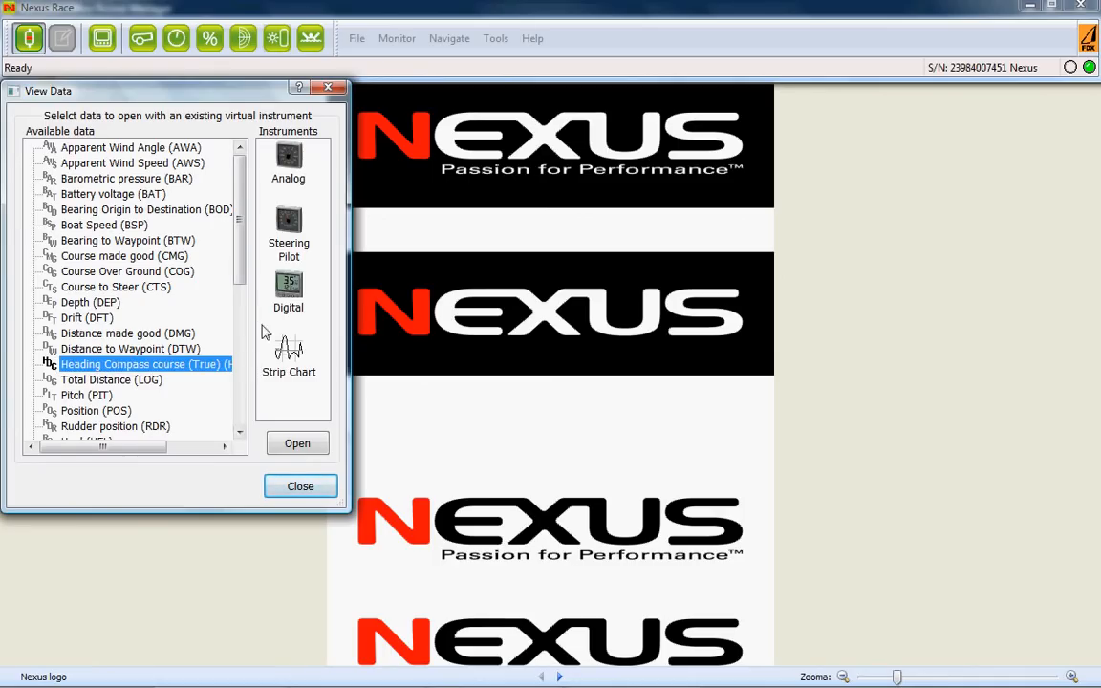
mouse_move(289, 224)
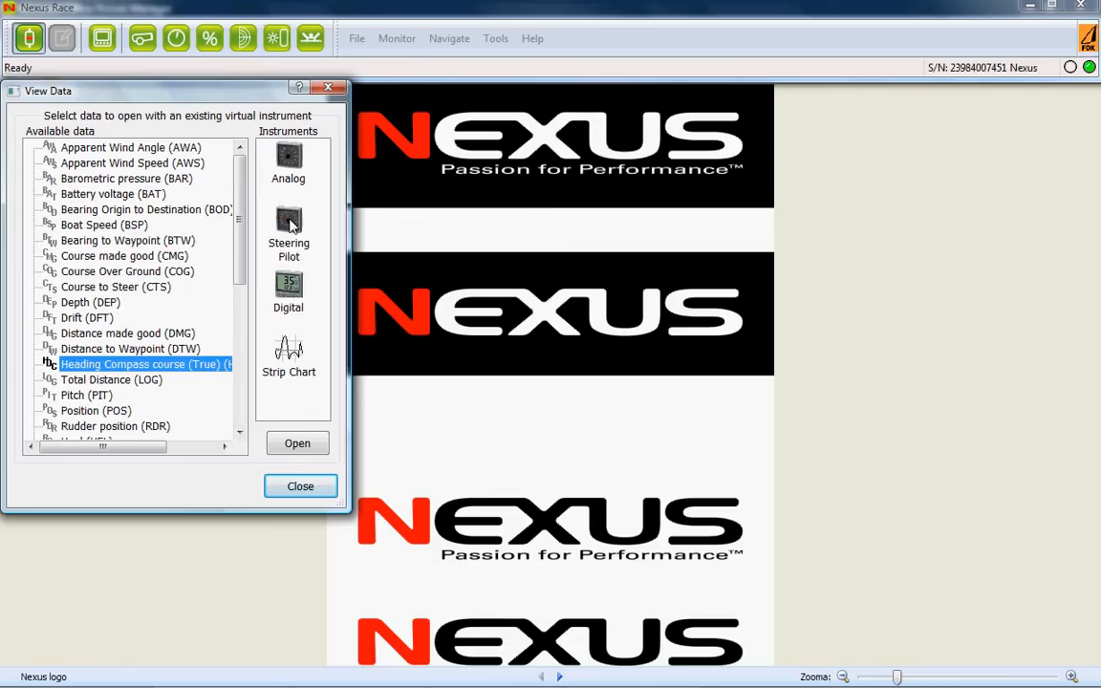
click(289, 230)
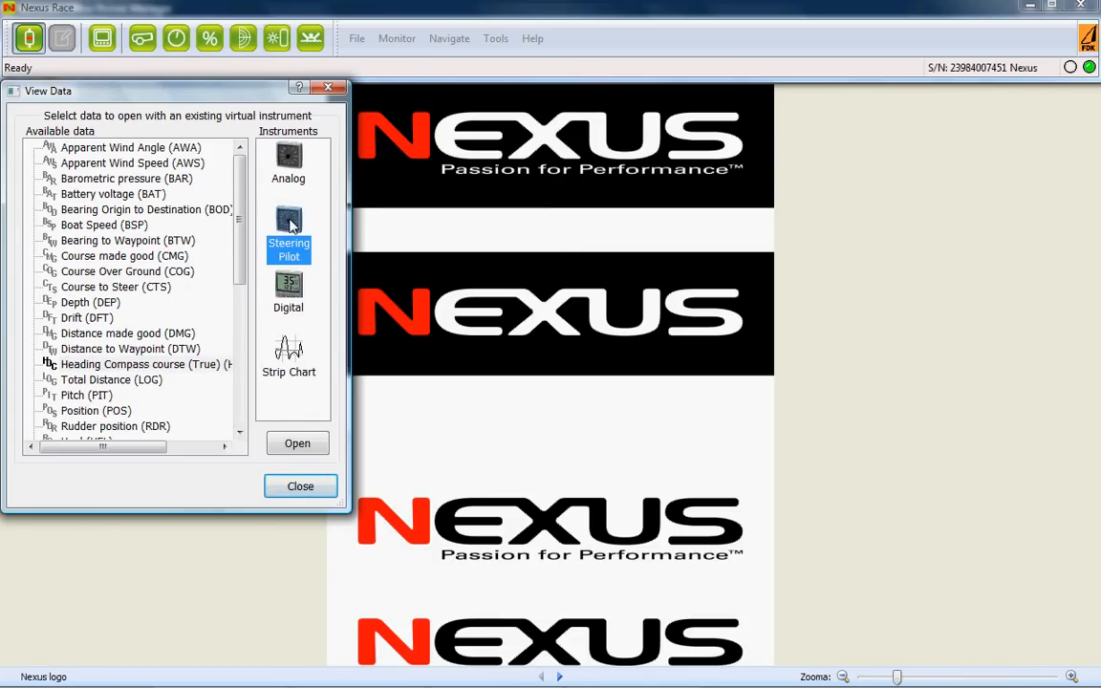
double_click(289, 230)
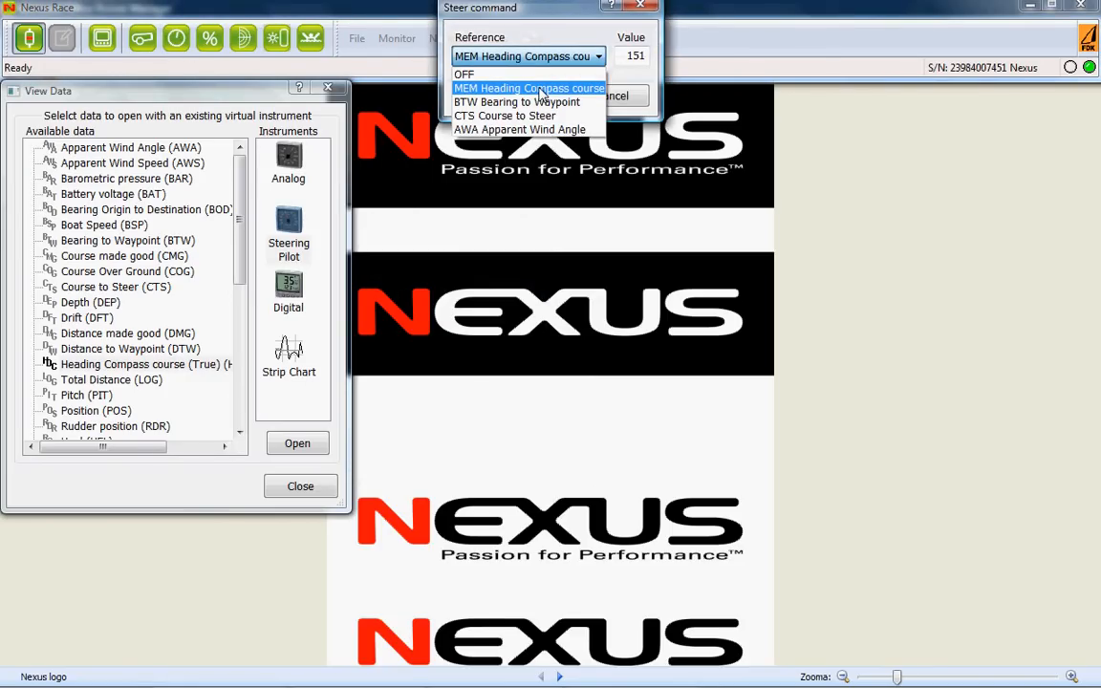
mouse_move(517, 101)
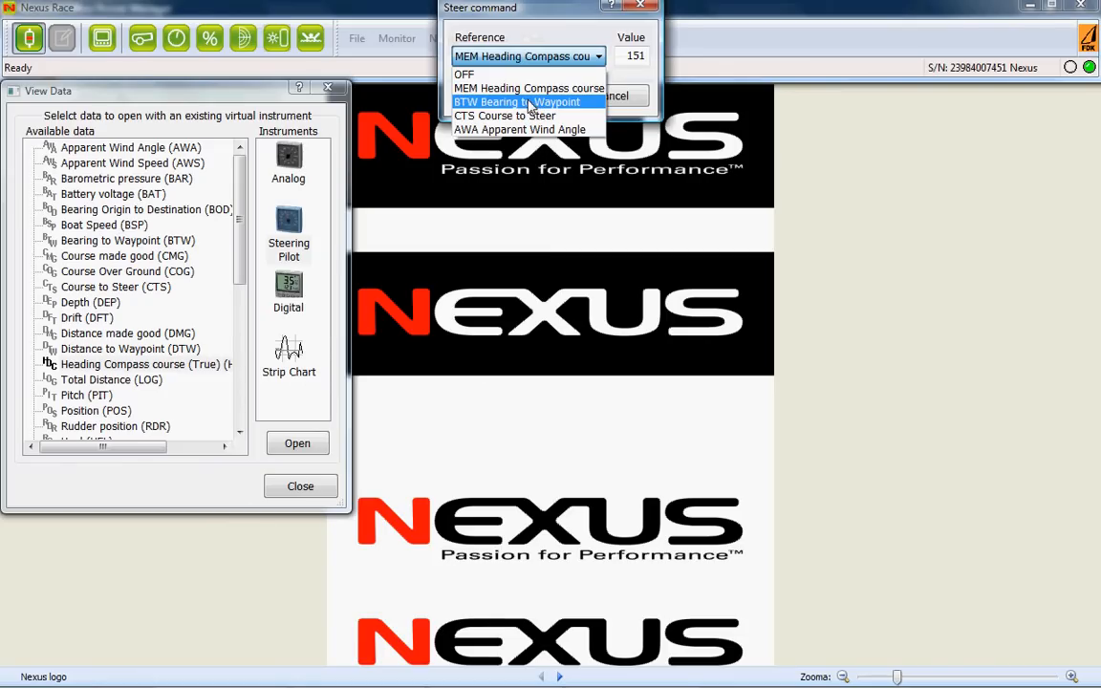
mouse_move(504, 115)
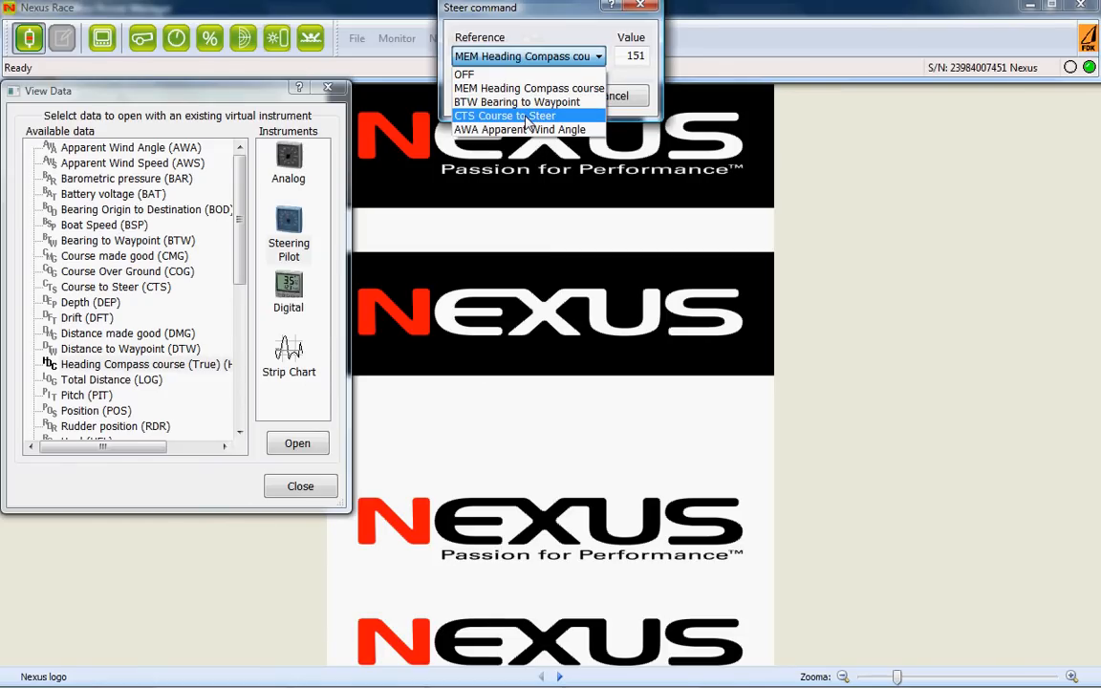
mouse_move(521, 129)
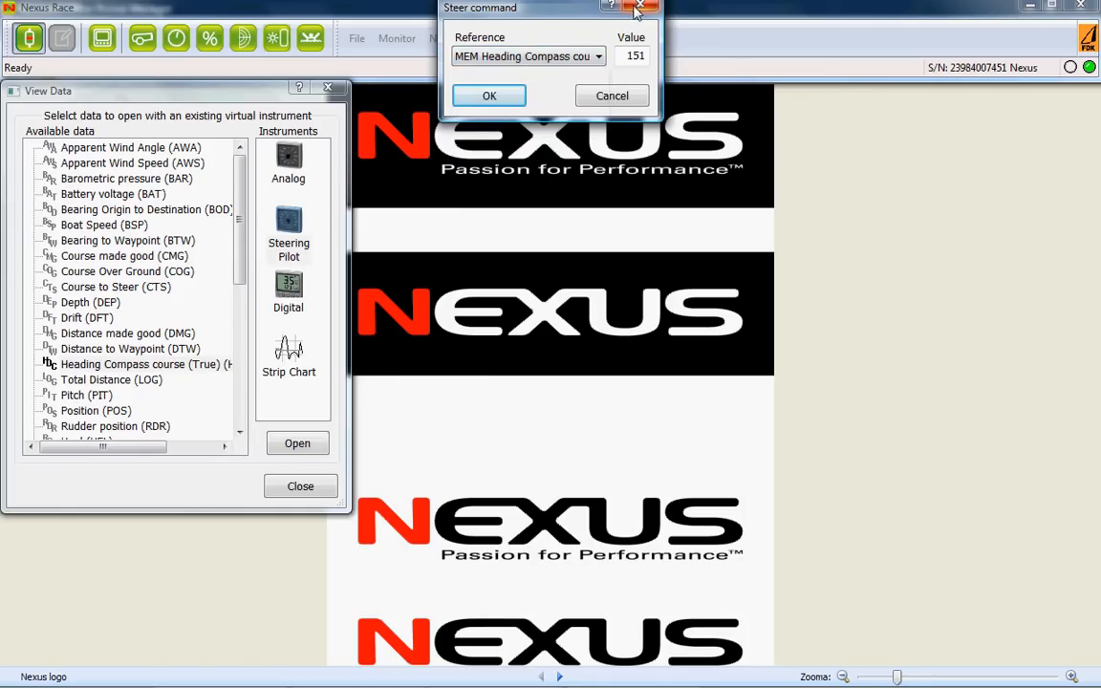
click(653, 7)
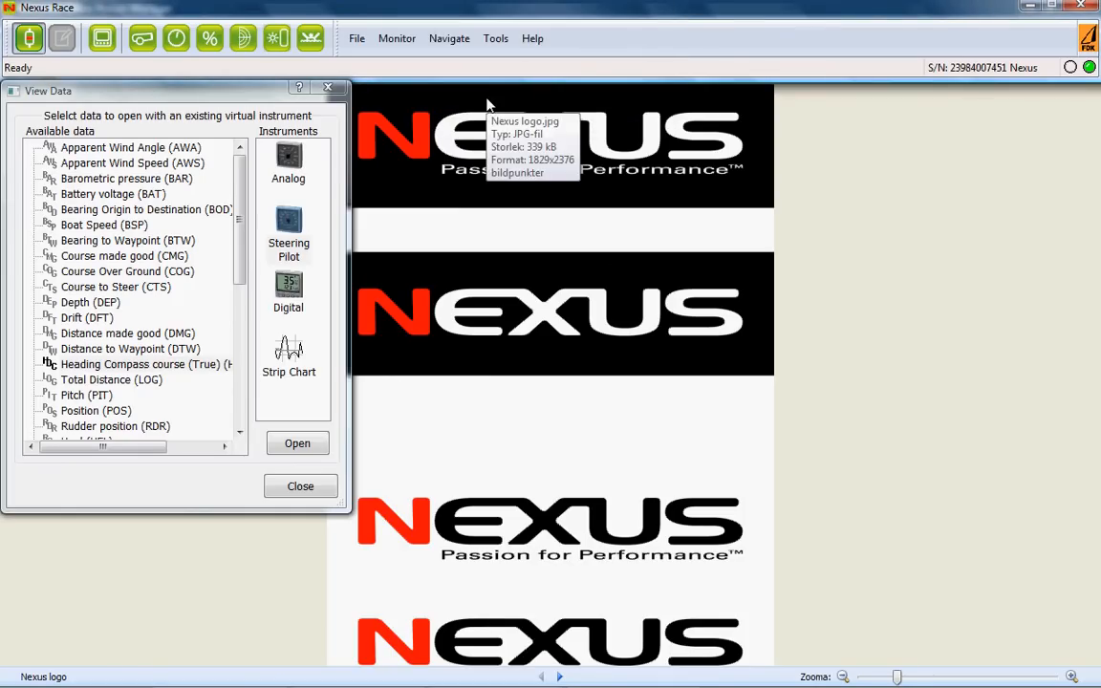
mouse_move(208, 38)
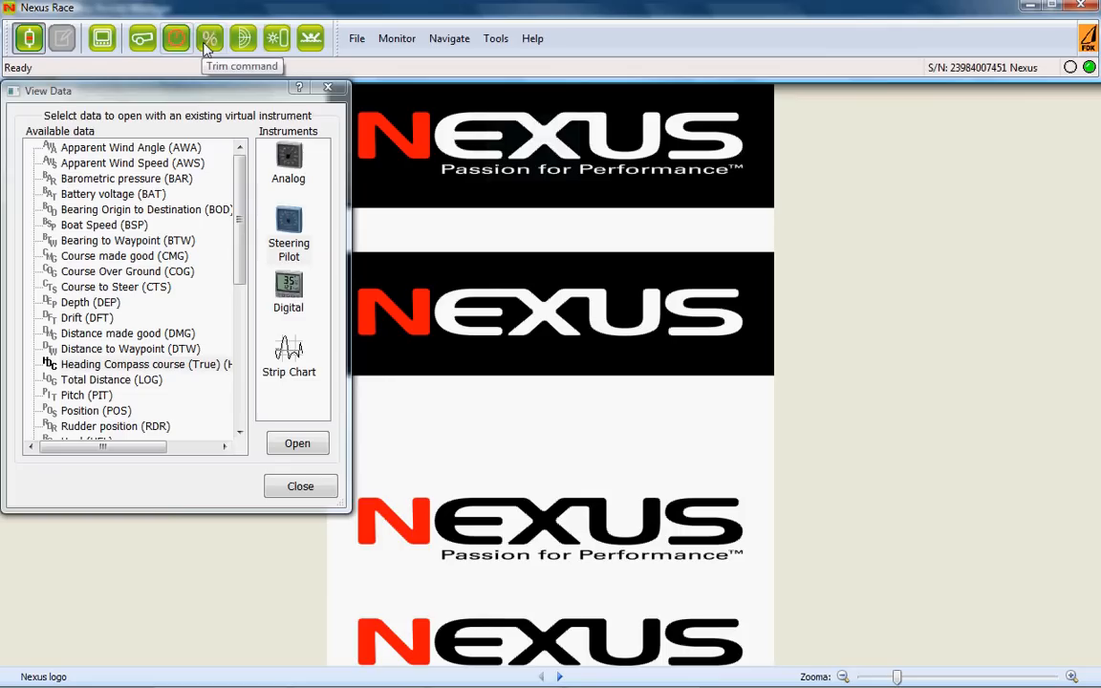
Step: Start a Trim command and set its reference to BSP Boat Speed
click(210, 37)
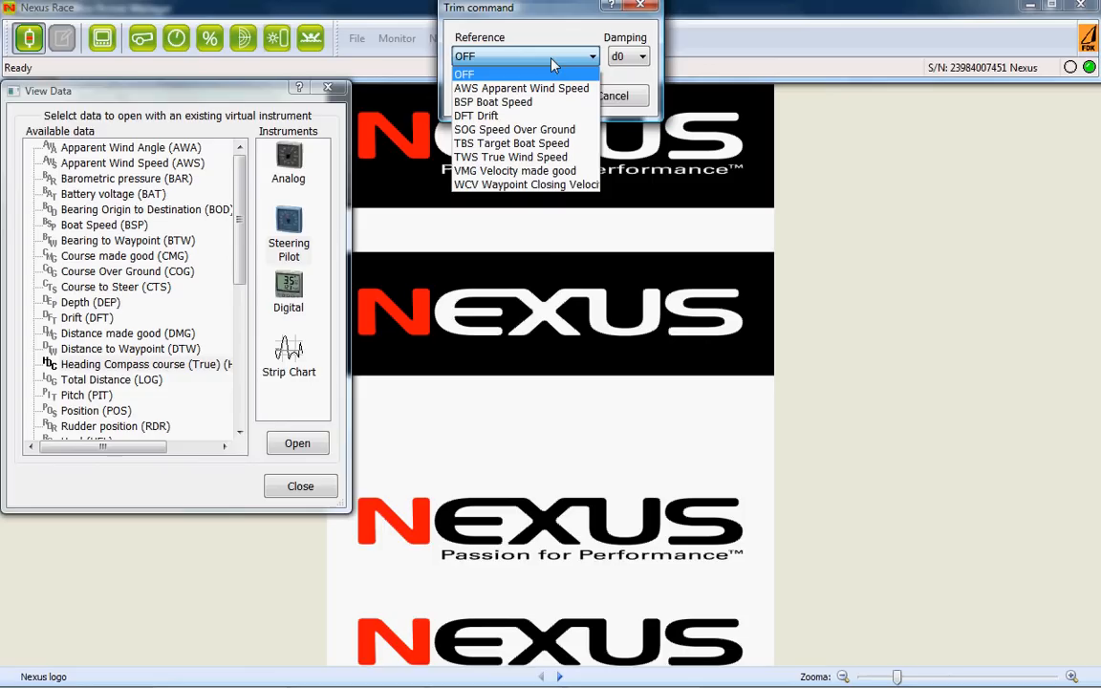
mouse_move(535, 108)
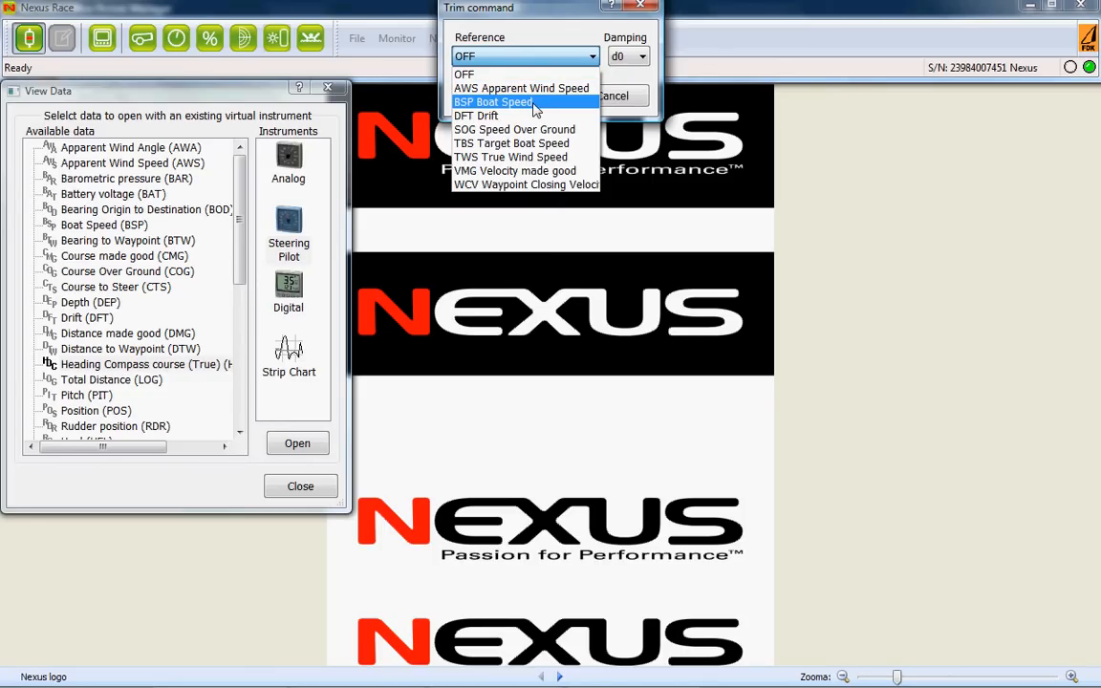
click(494, 102)
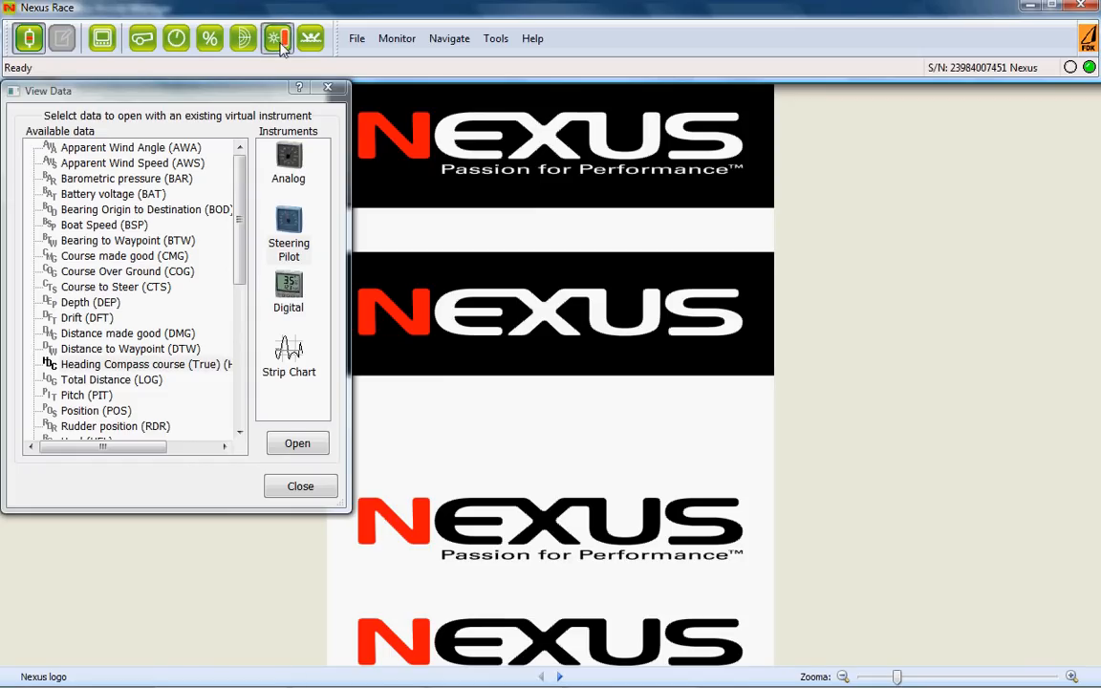
mouse_move(277, 39)
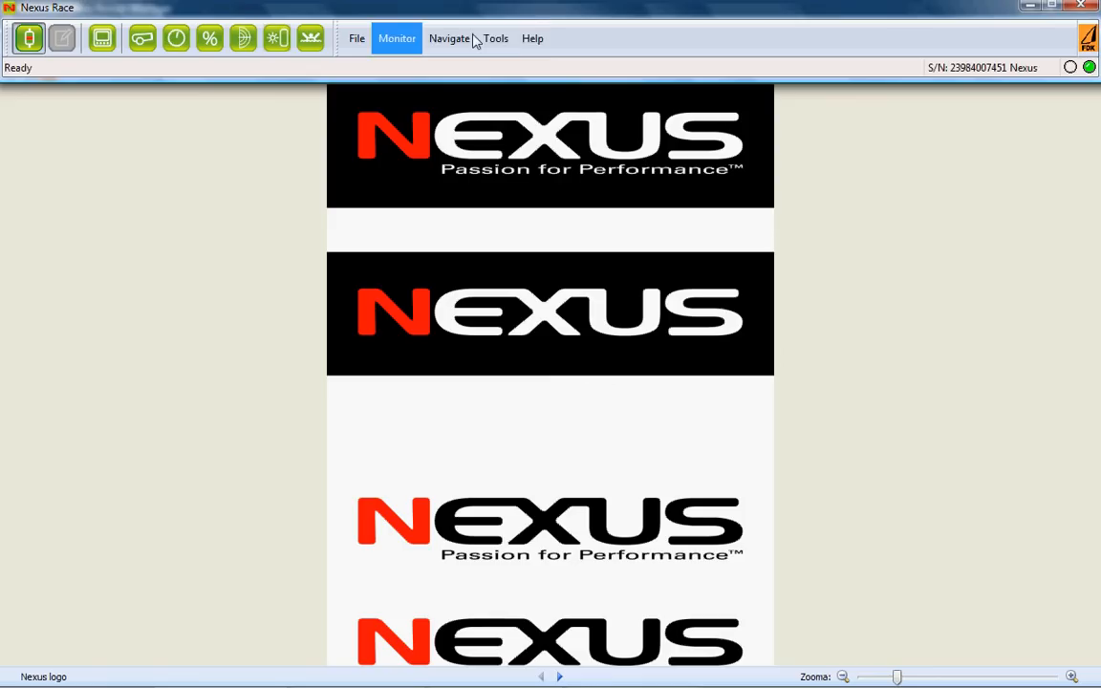
Step: Open NXR System configuration via Tools > Configure...
click(495, 38)
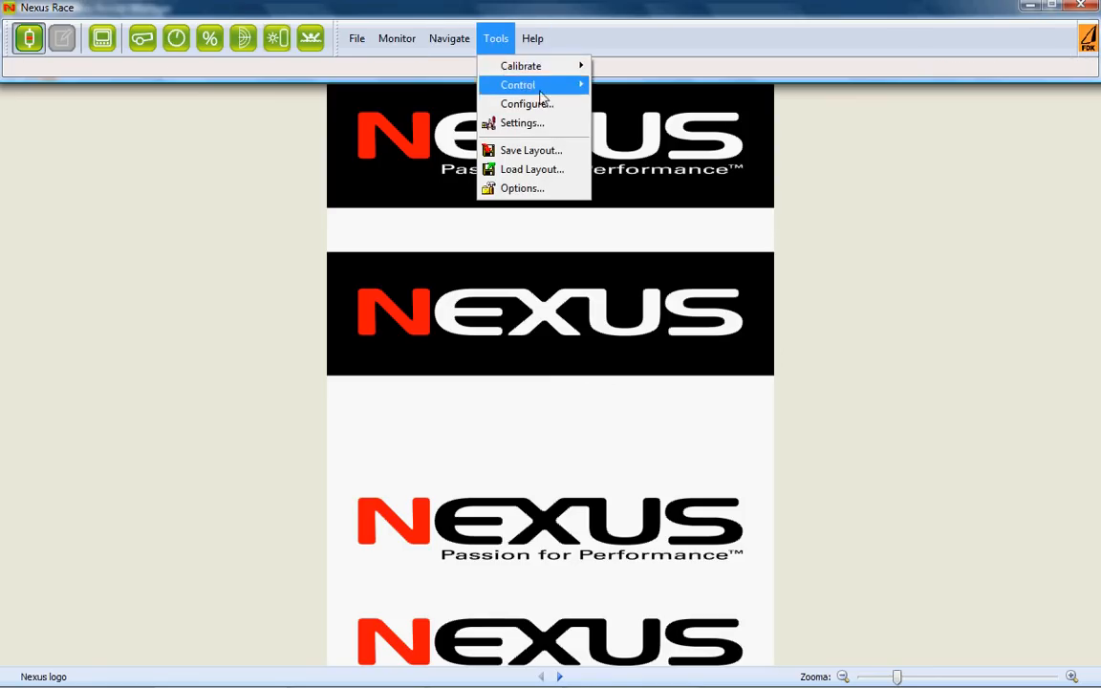
mouse_move(525, 105)
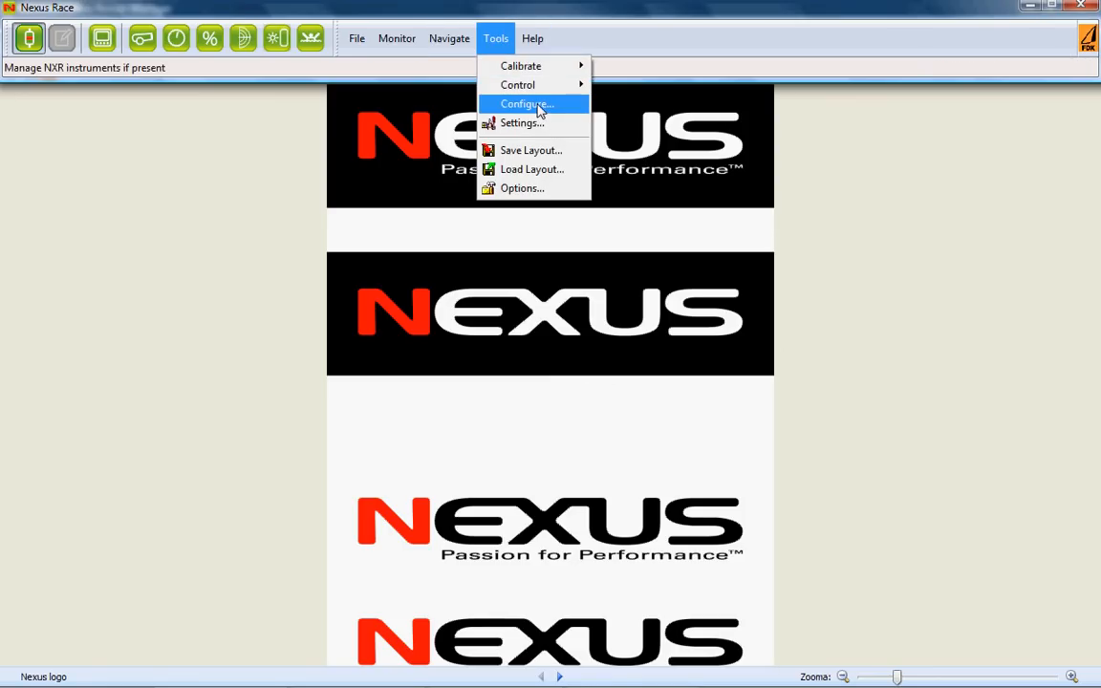
click(526, 103)
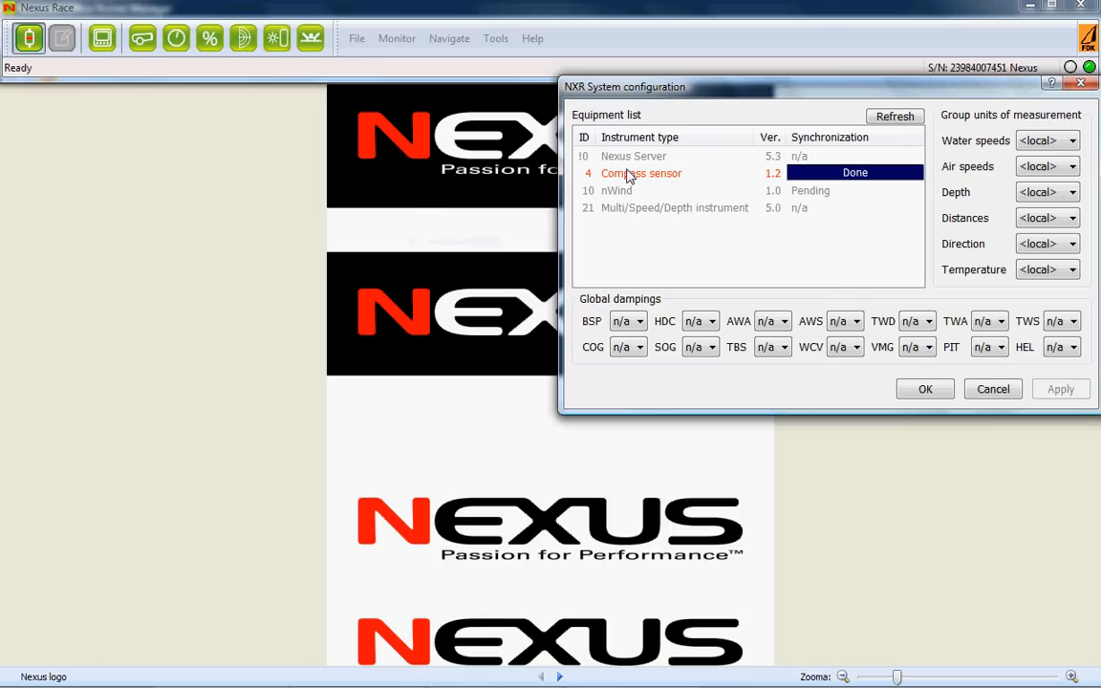
mouse_move(616, 196)
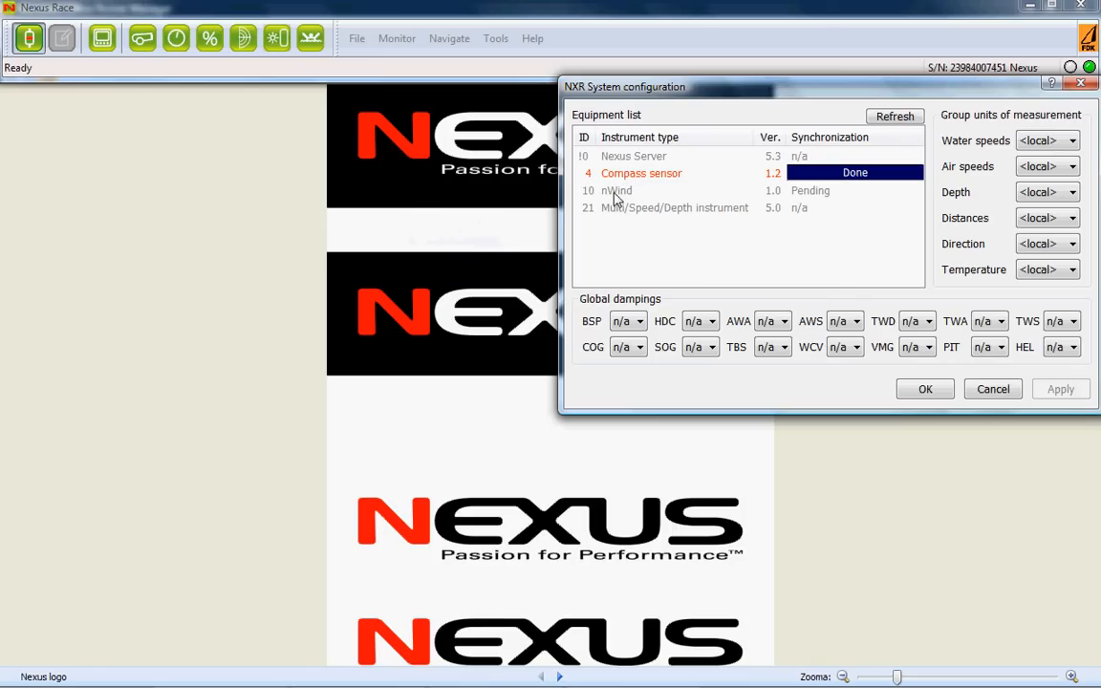
mouse_move(629, 218)
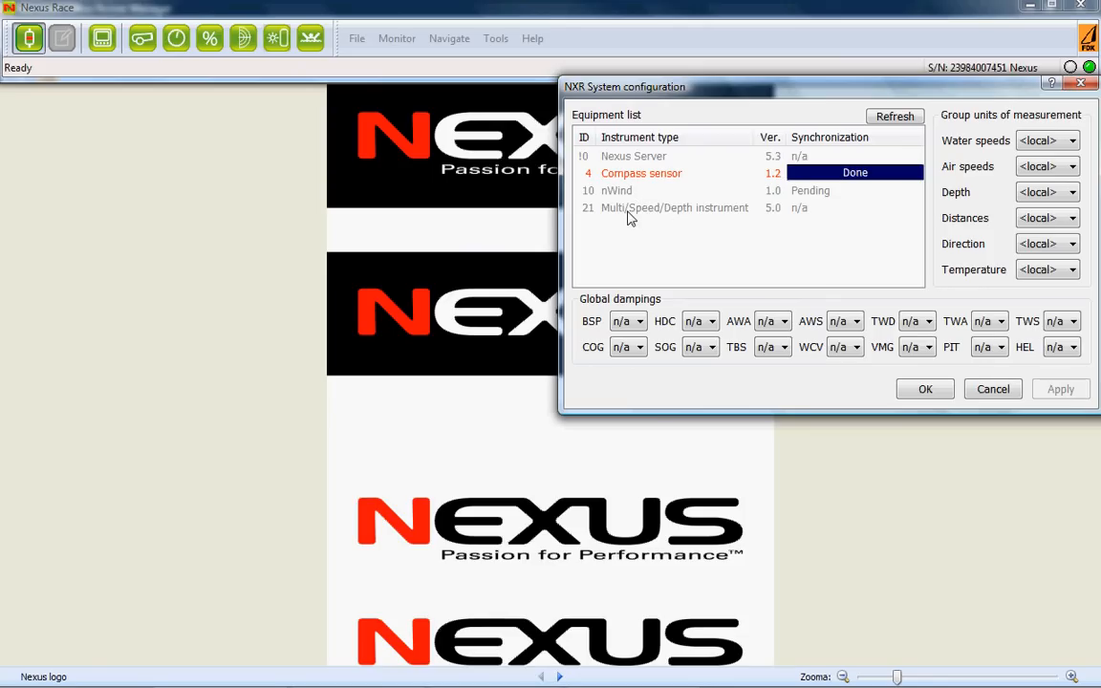